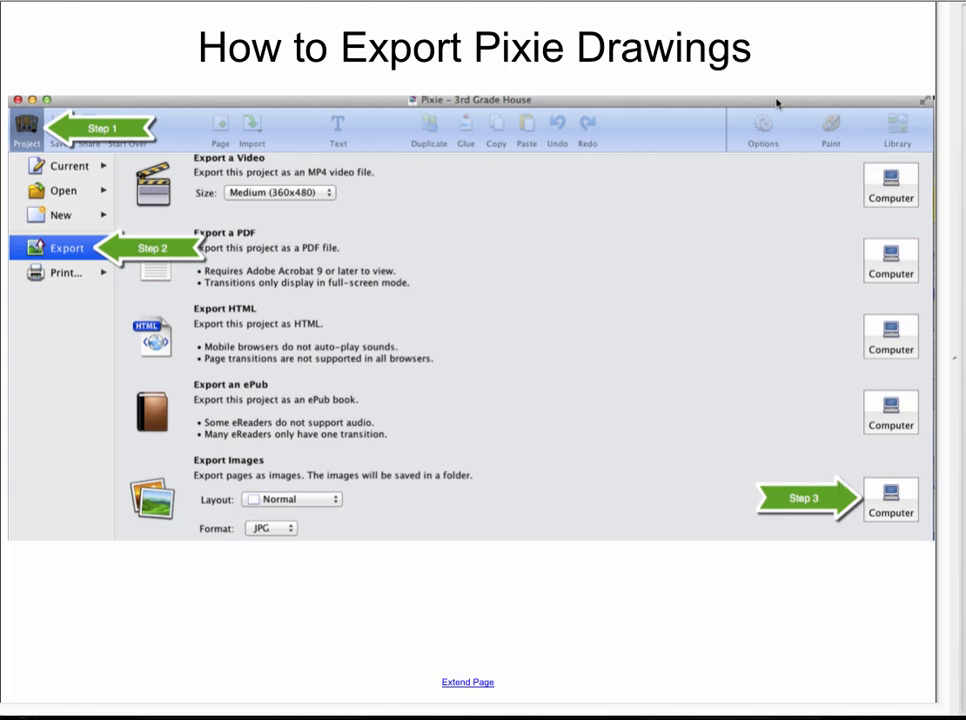
Move past the 'How to Add Drawings to Minecraft' slide into MinecraftEdu's game menu
left_click(889, 499)
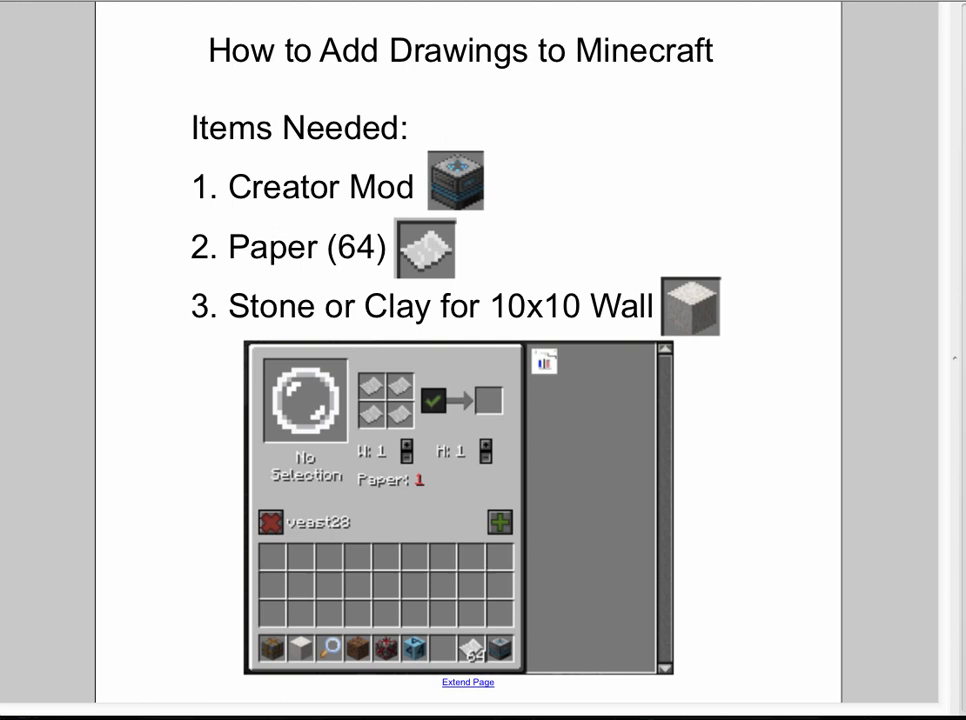
mouse_move(456, 172)
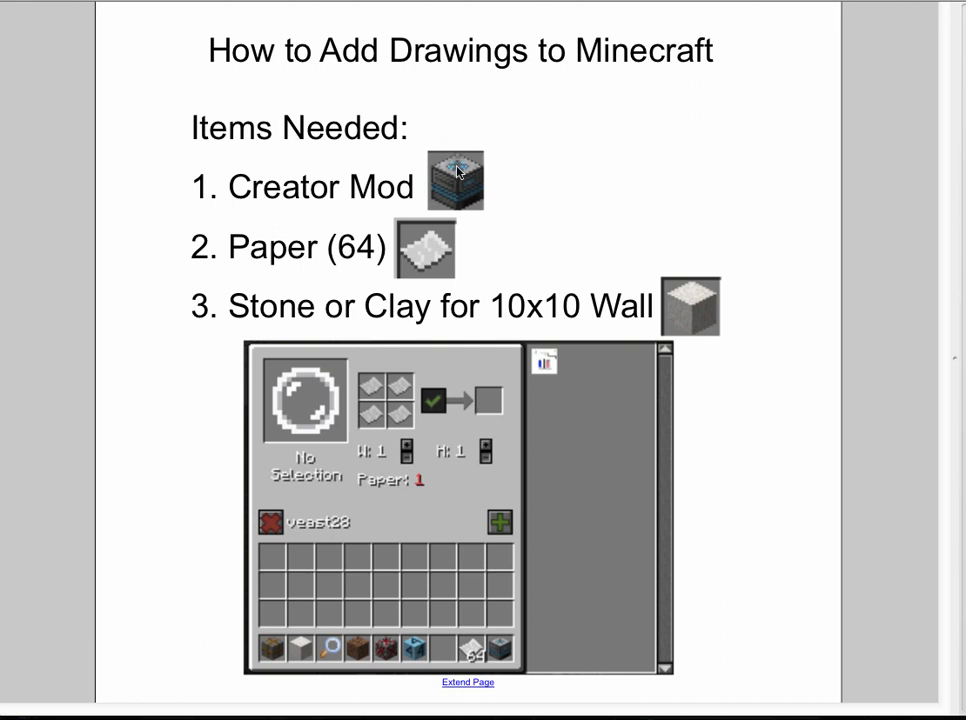
mouse_move(463, 275)
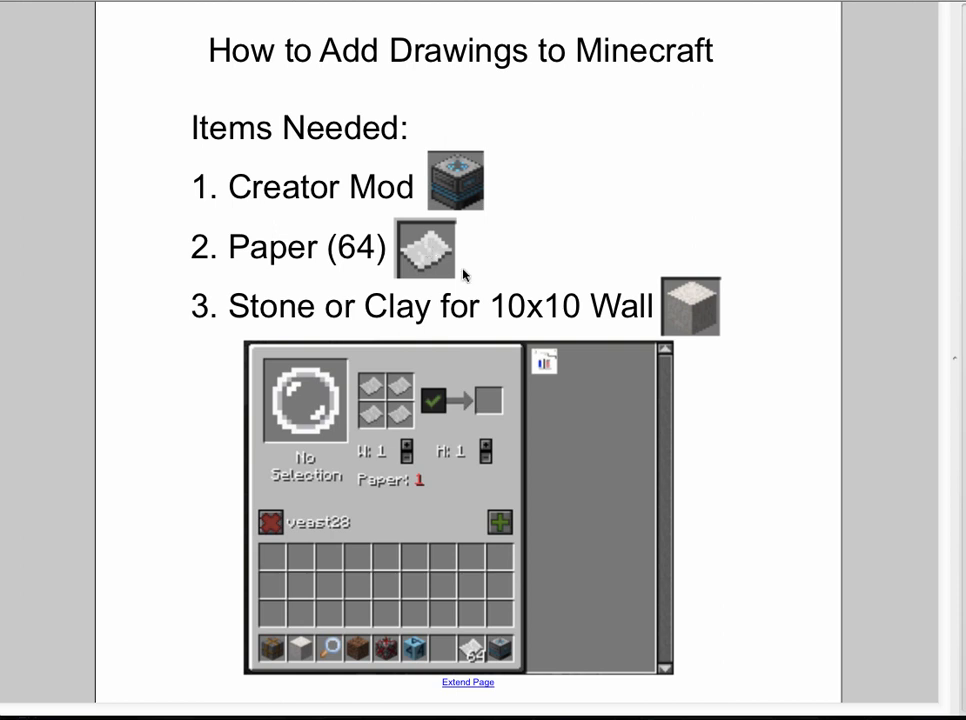
mouse_move(459, 515)
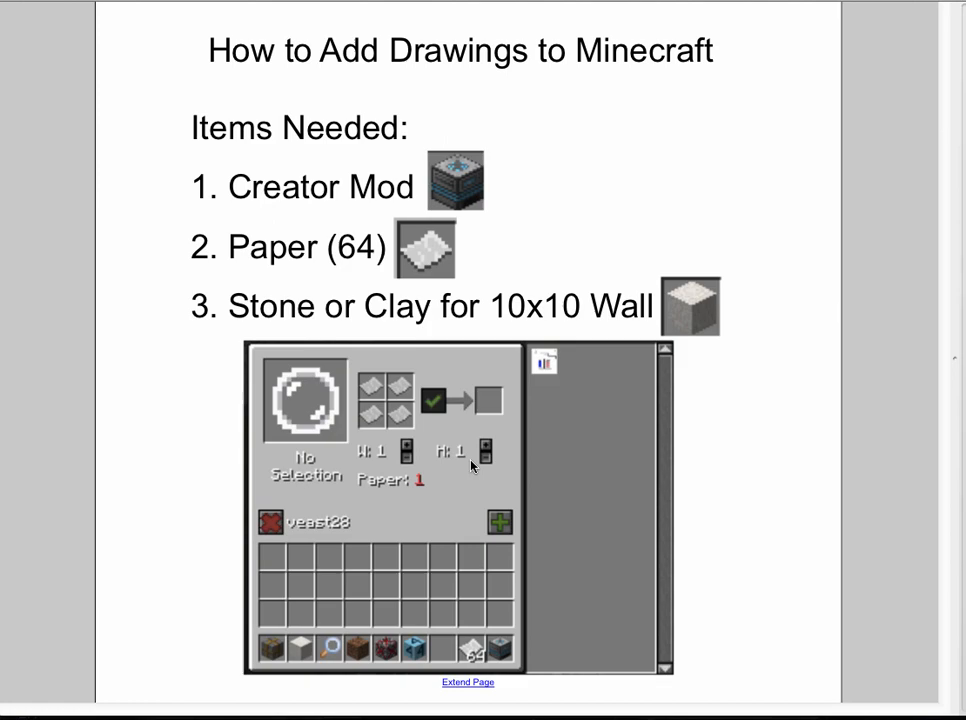
mouse_move(473, 467)
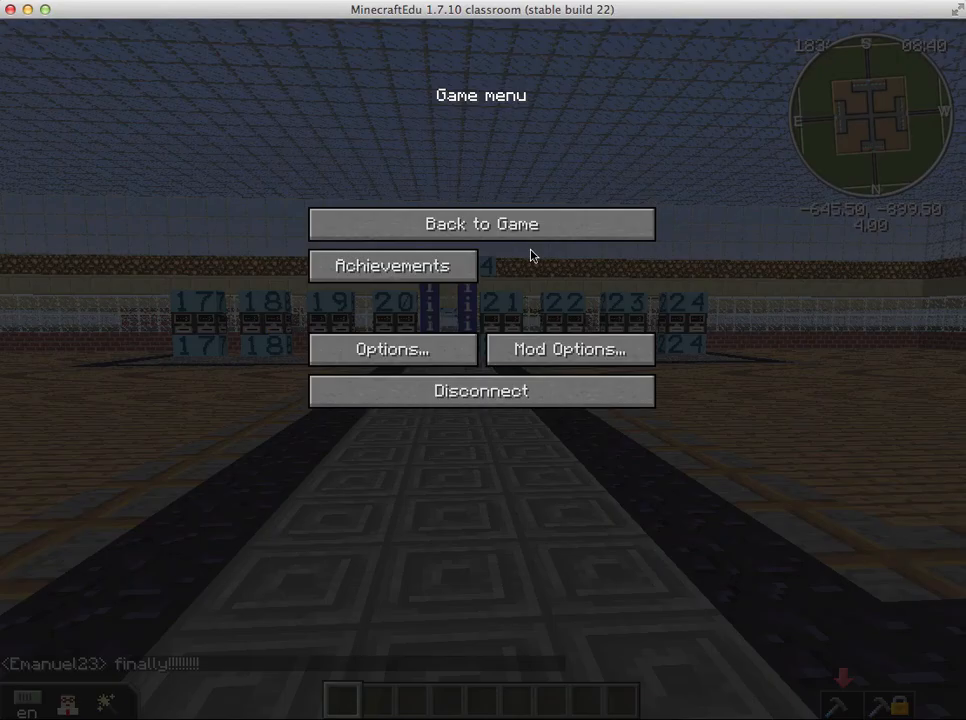
Resume play from the game menu and reach the students' drawing walls
left_click(481, 223)
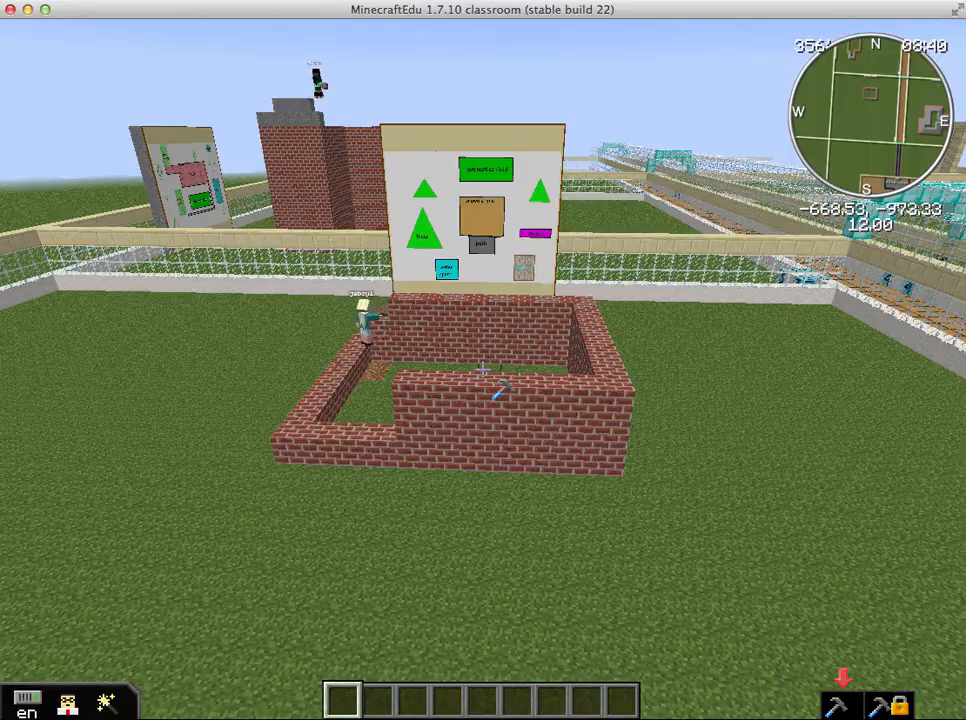
mouse_move(483, 360)
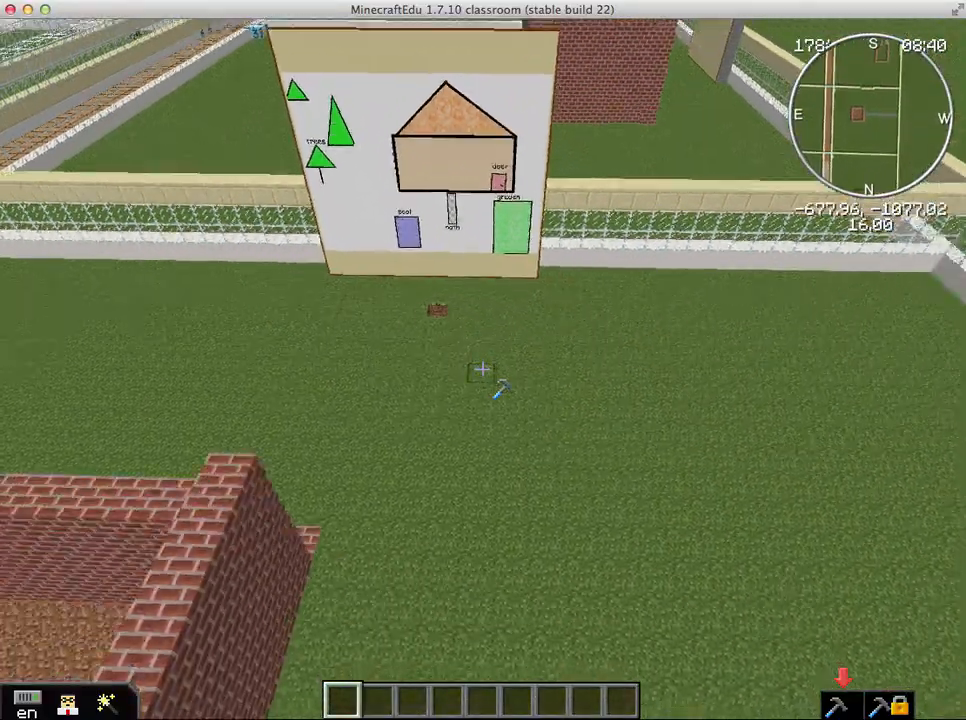
mouse_move(483, 371)
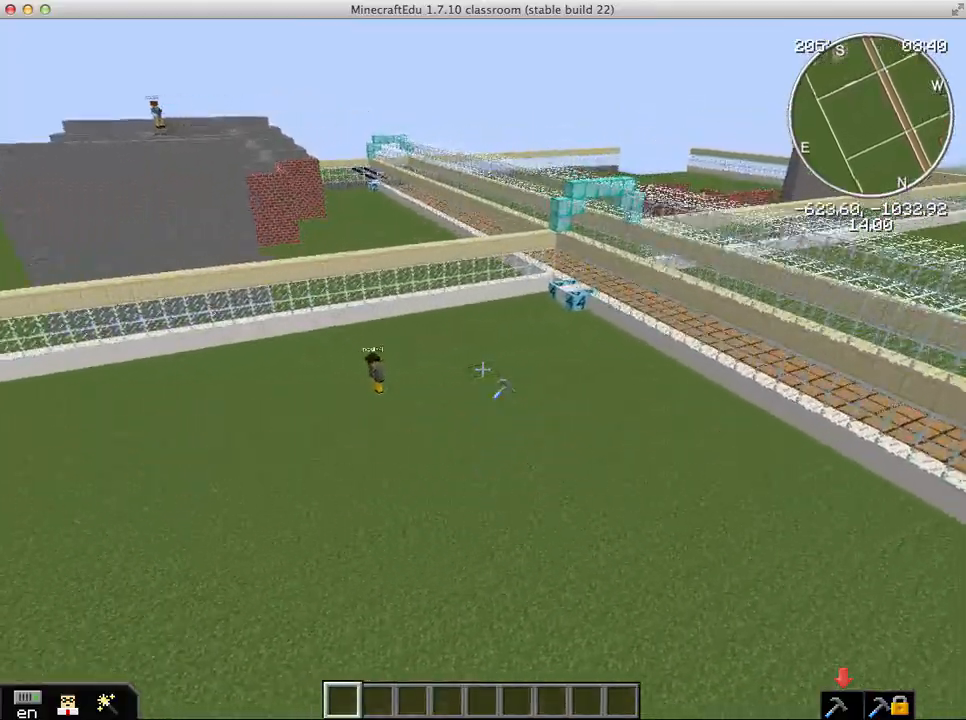
mouse_move(483, 370)
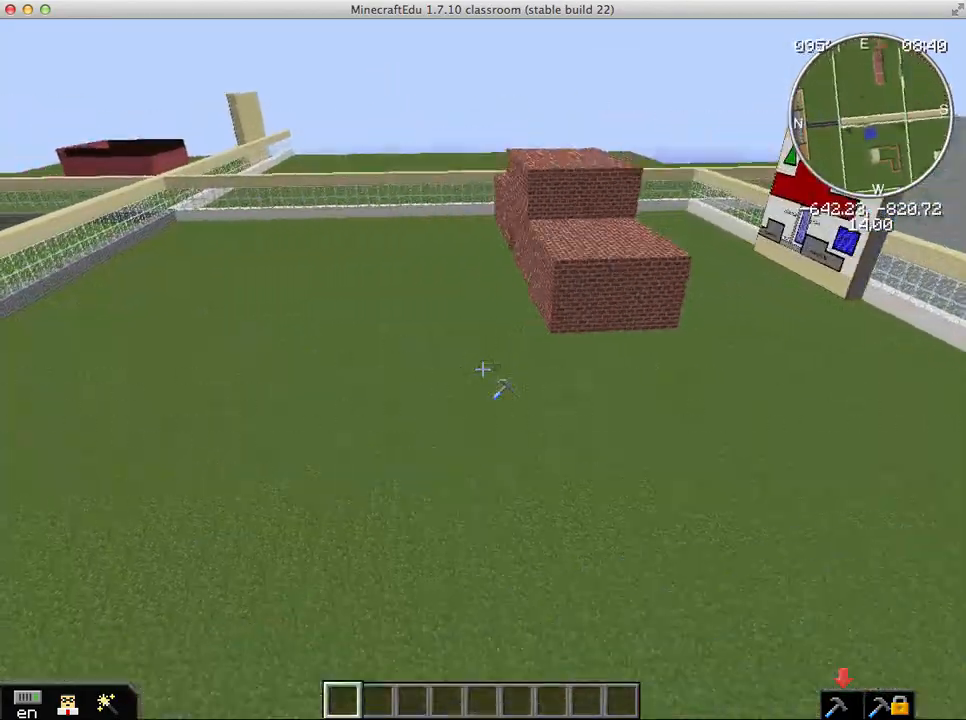
mouse_move(483, 360)
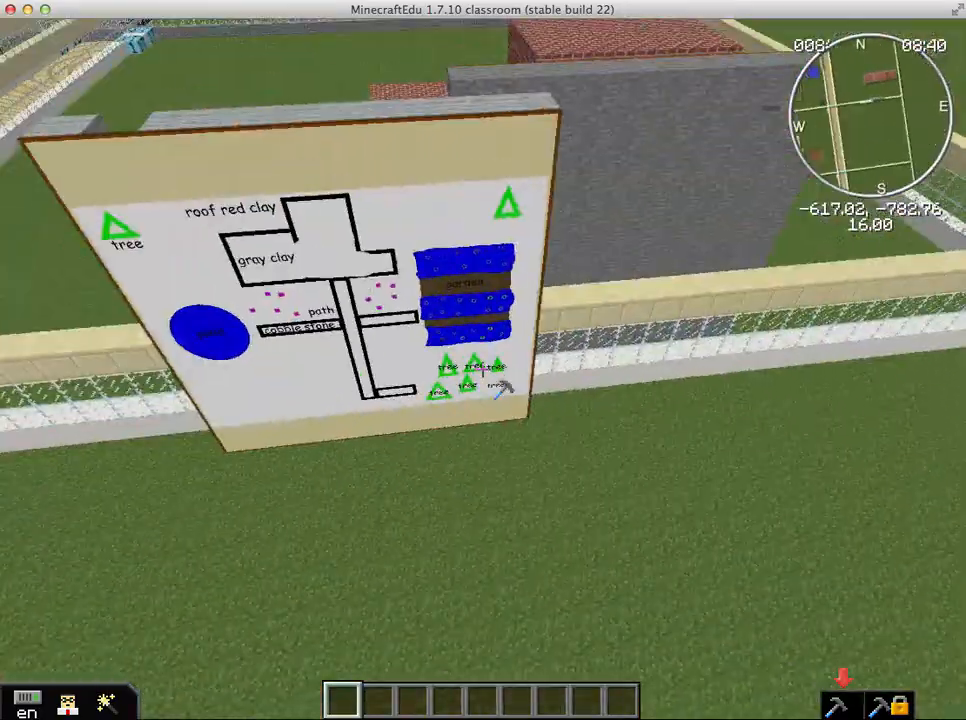
mouse_move(483, 360)
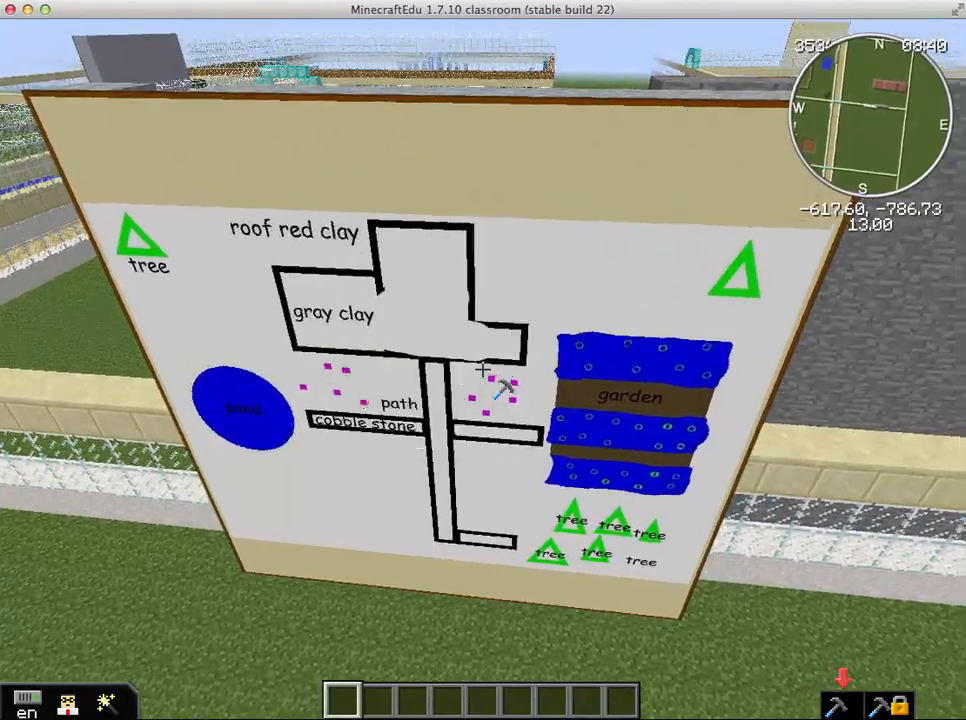
mouse_move(483, 370)
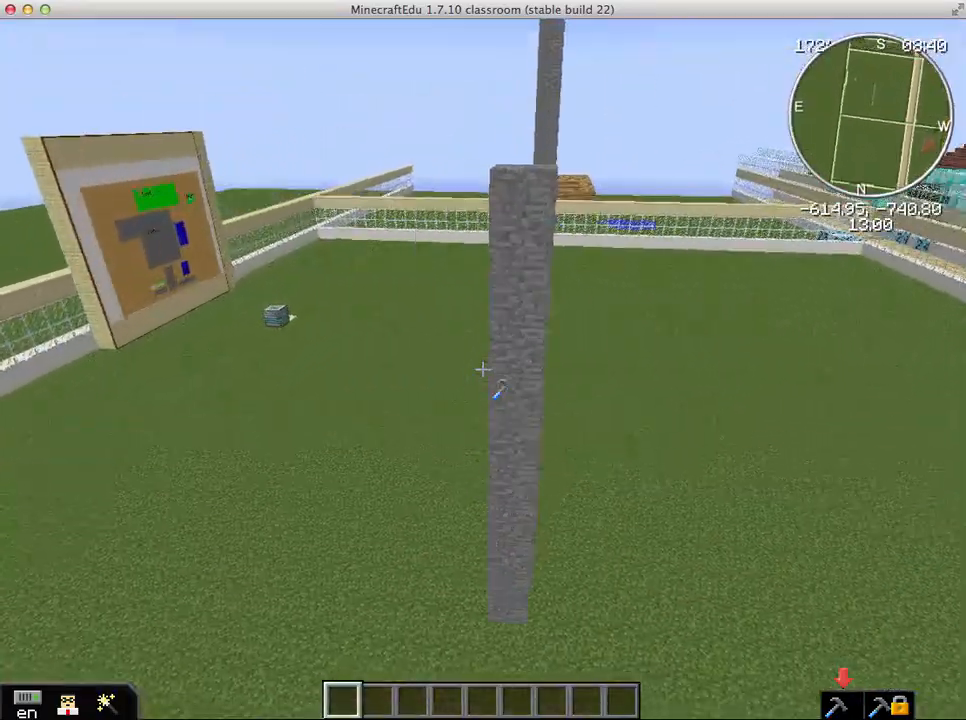
mouse_move(483, 370)
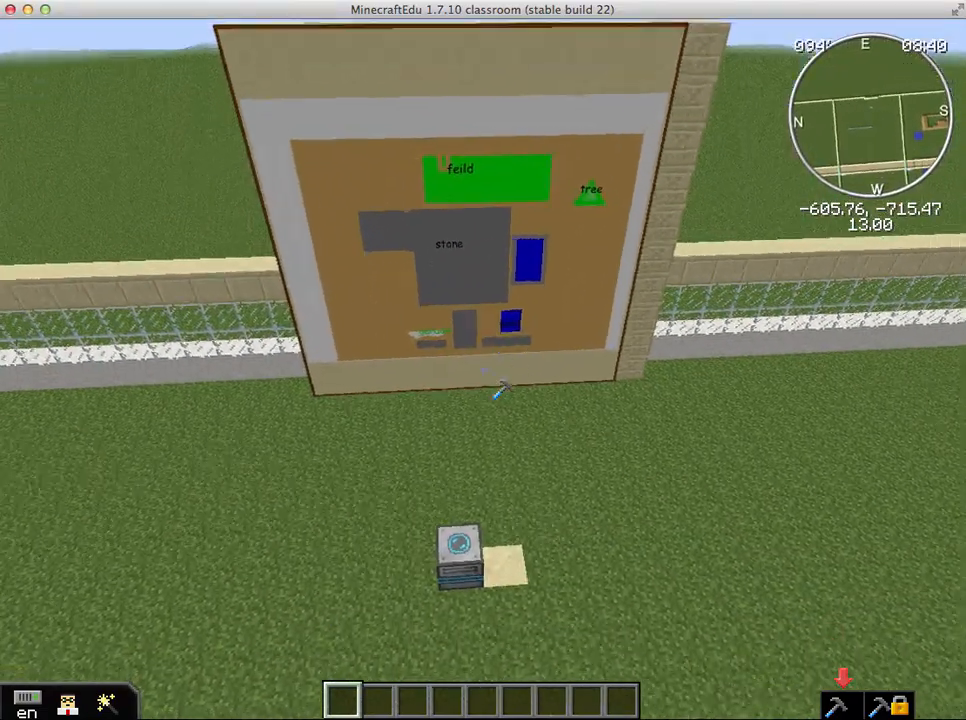
mouse_move(483, 360)
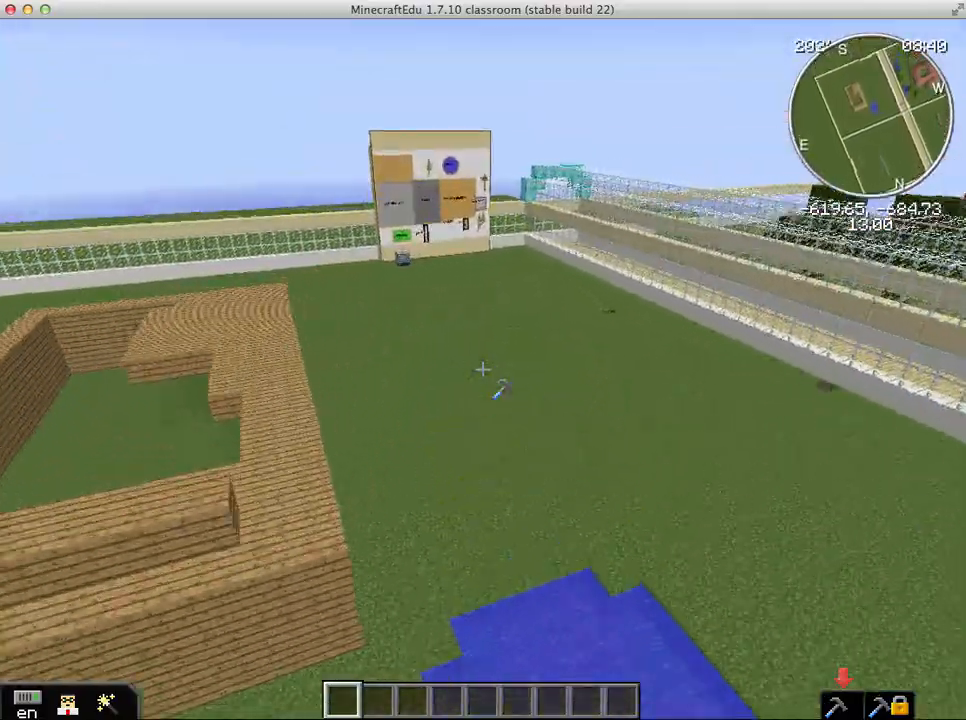
mouse_move(483, 370)
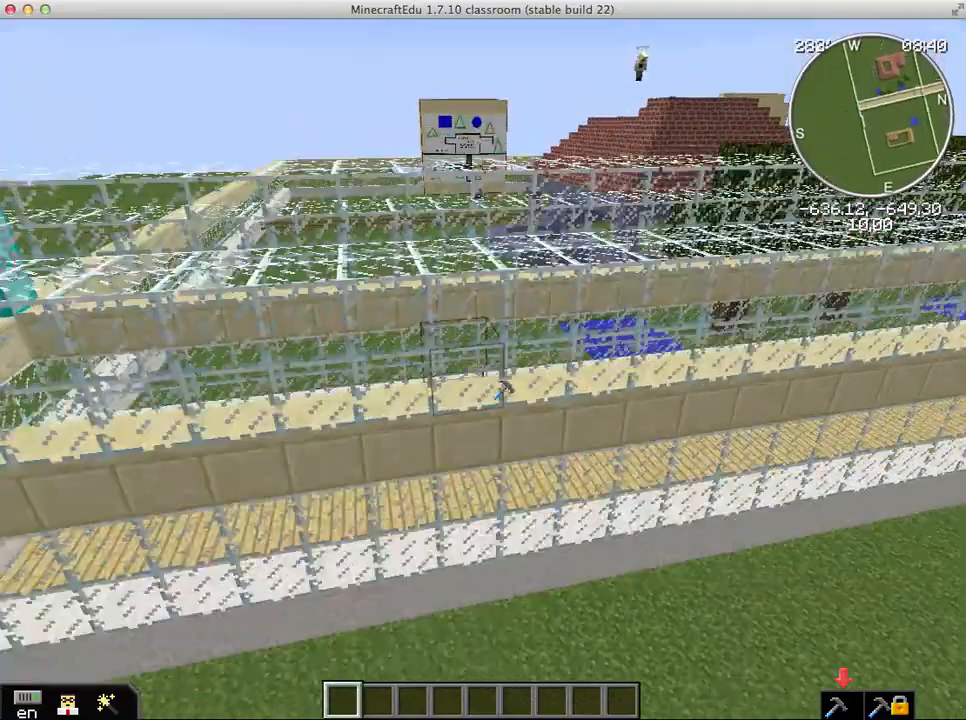
mouse_move(483, 360)
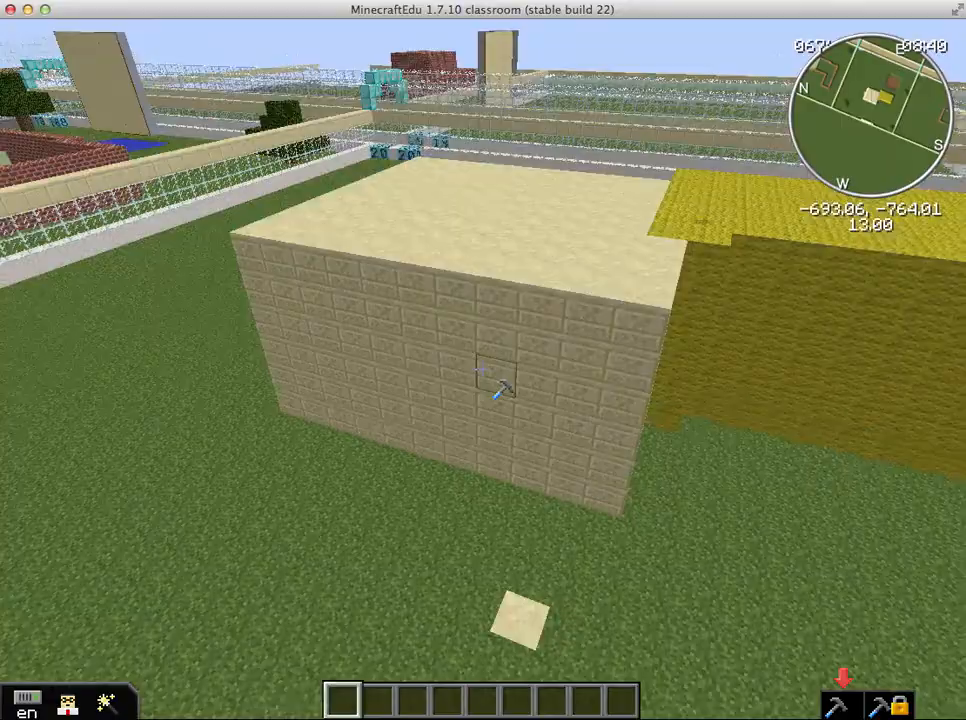
mouse_move(483, 371)
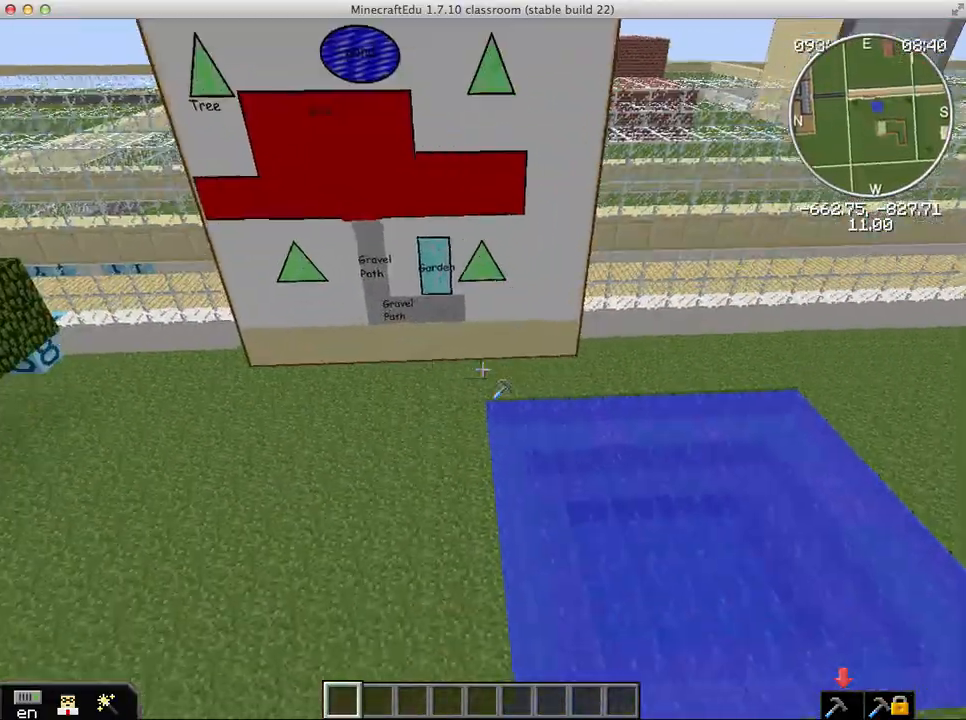
mouse_move(483, 370)
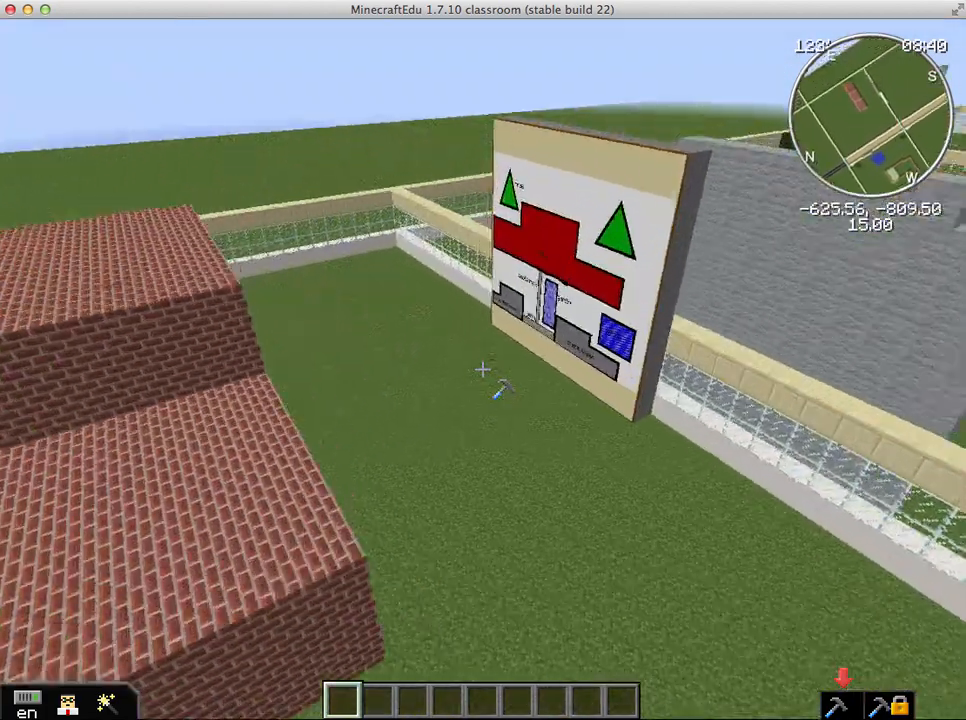
mouse_move(483, 370)
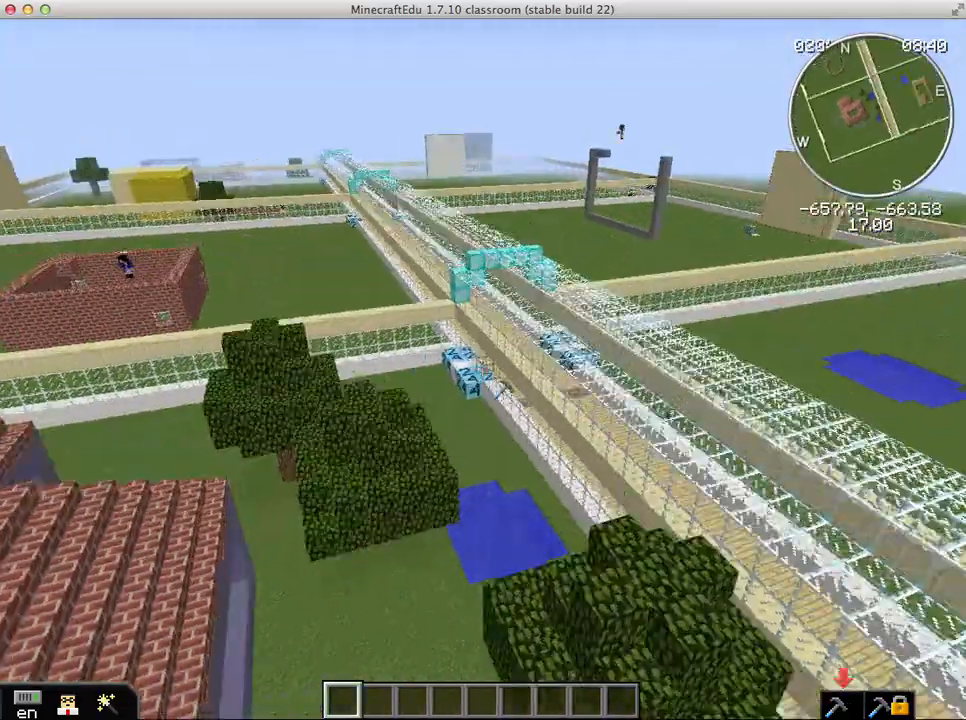
mouse_move(483, 360)
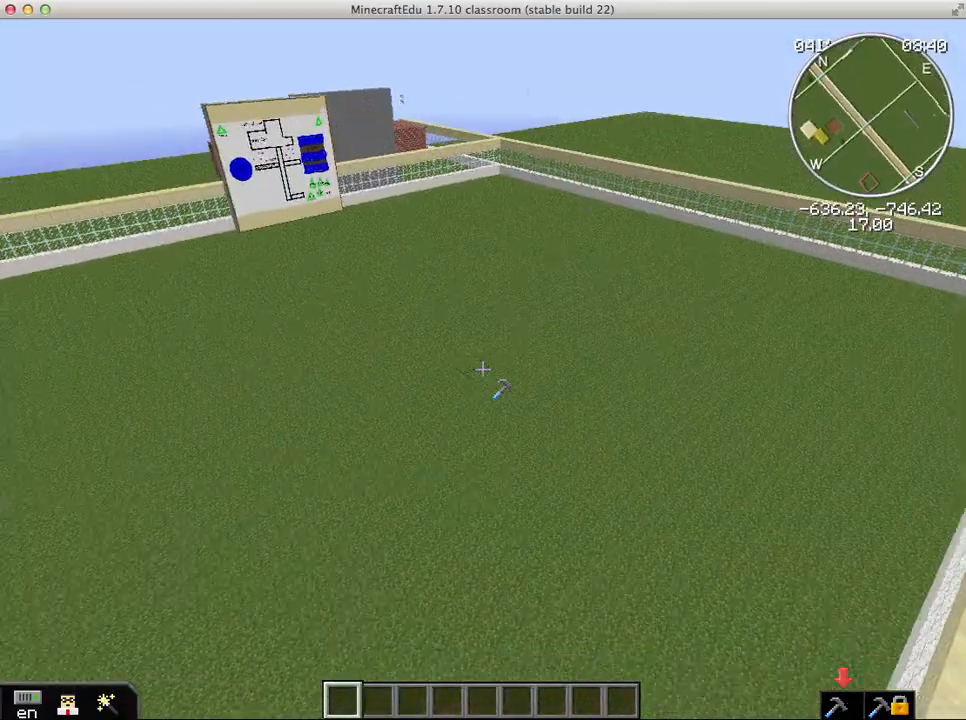
mouse_move(483, 370)
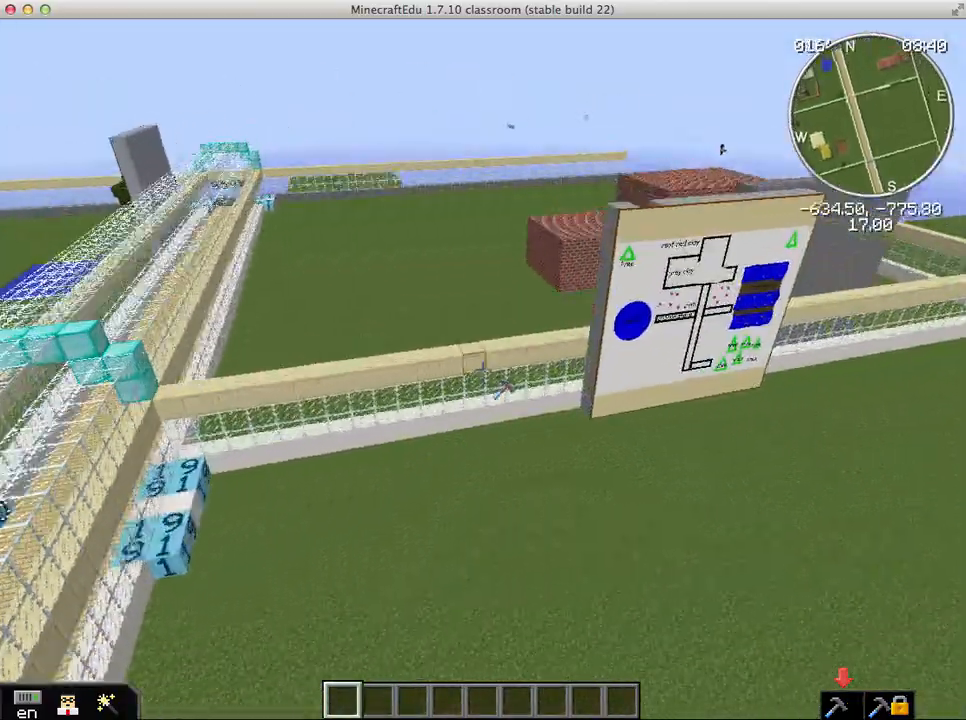
mouse_move(483, 360)
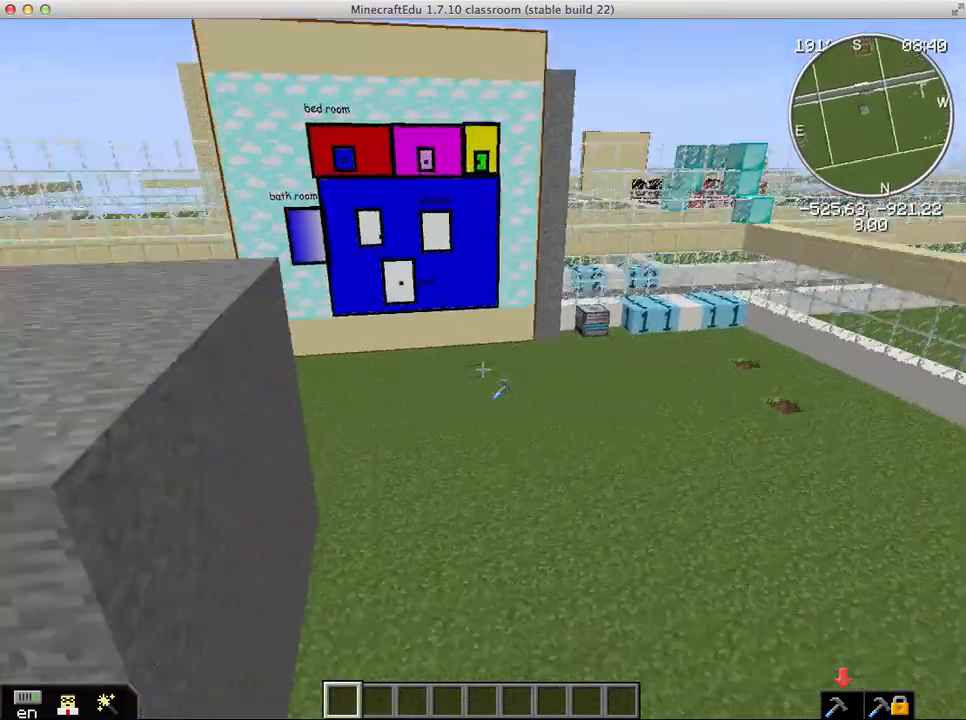
mouse_move(483, 370)
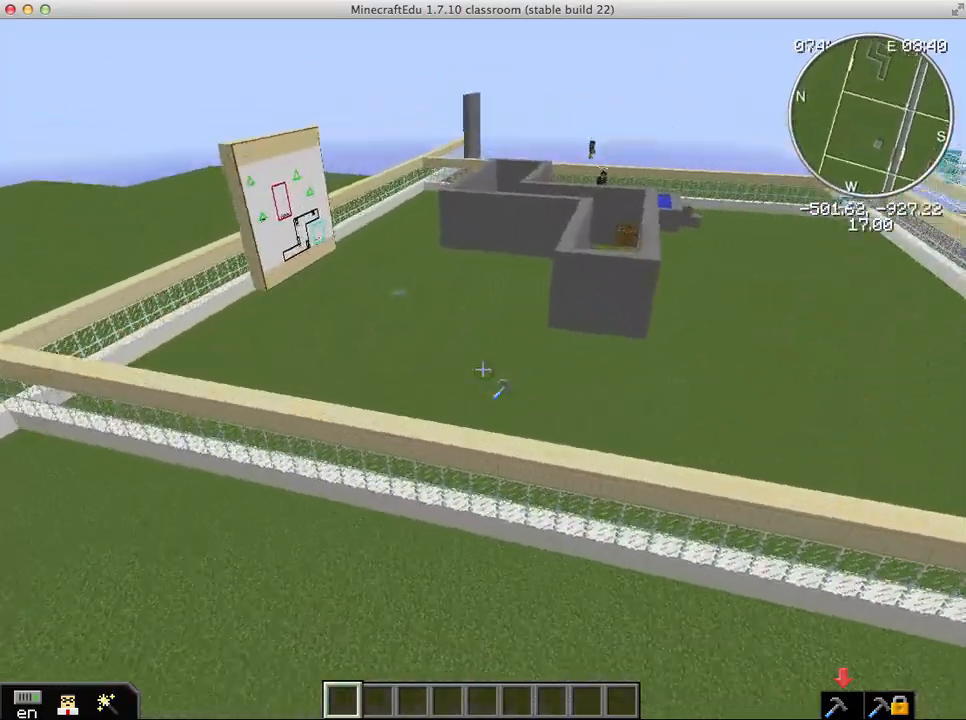
mouse_move(483, 360)
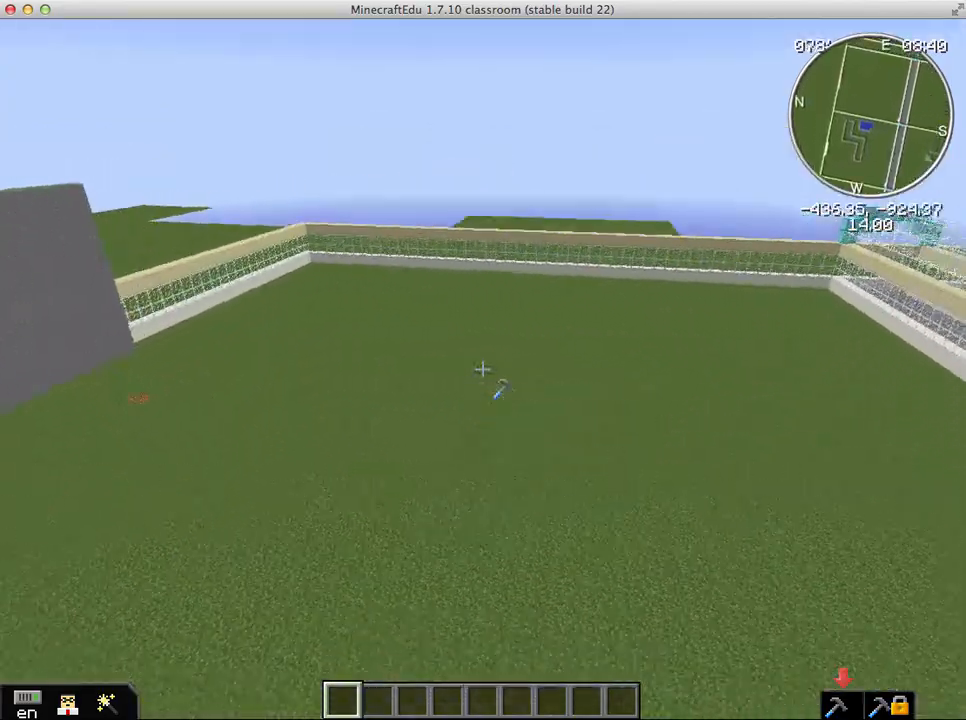
mouse_move(483, 370)
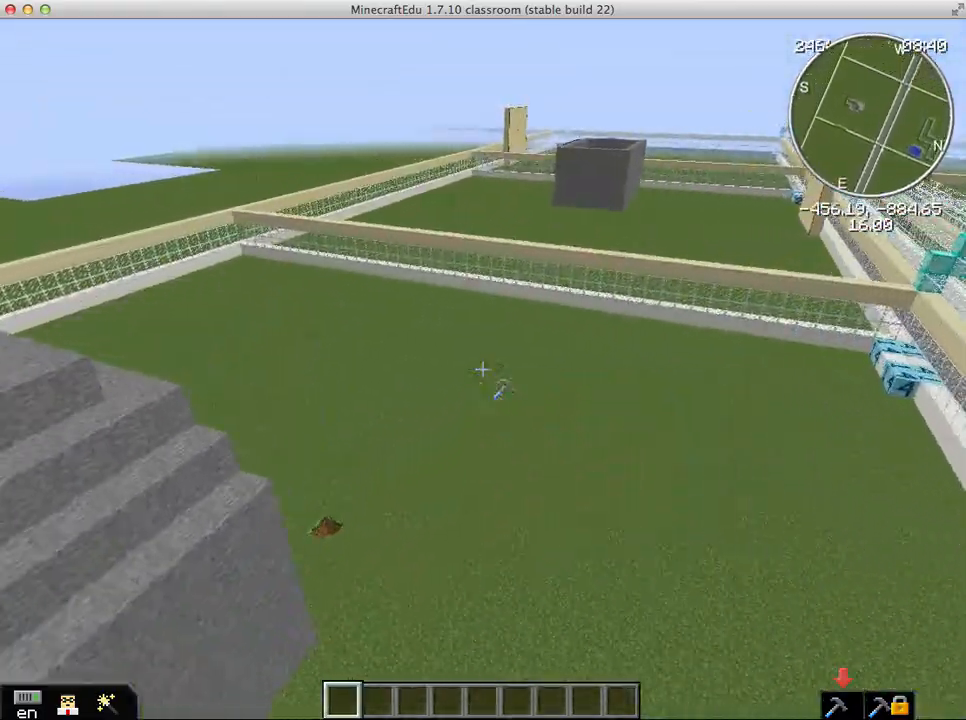
mouse_move(483, 370)
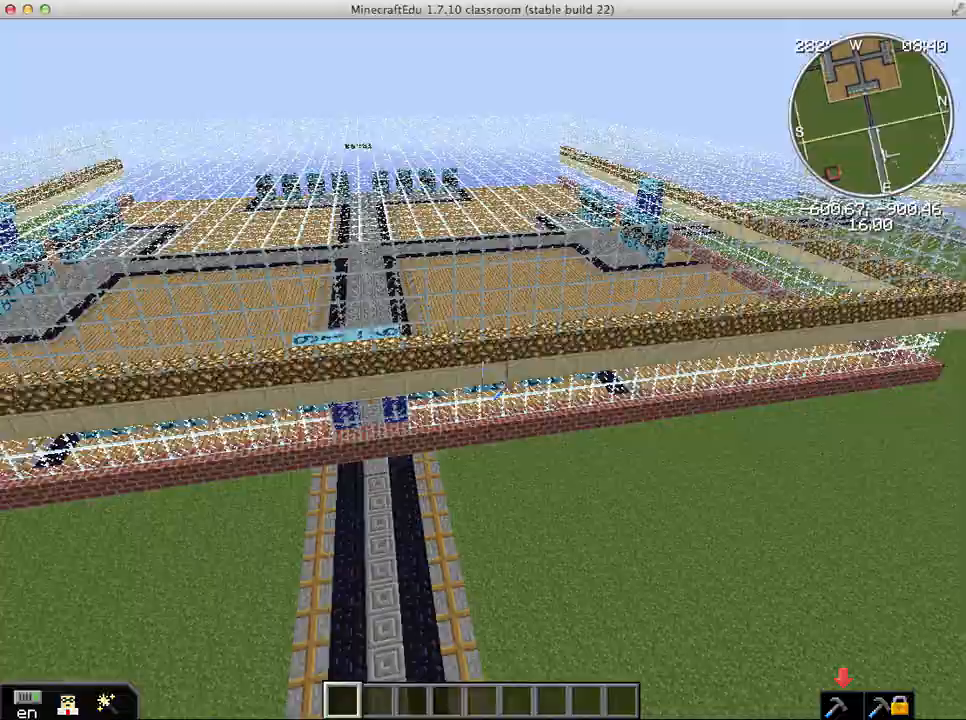
mouse_move(483, 360)
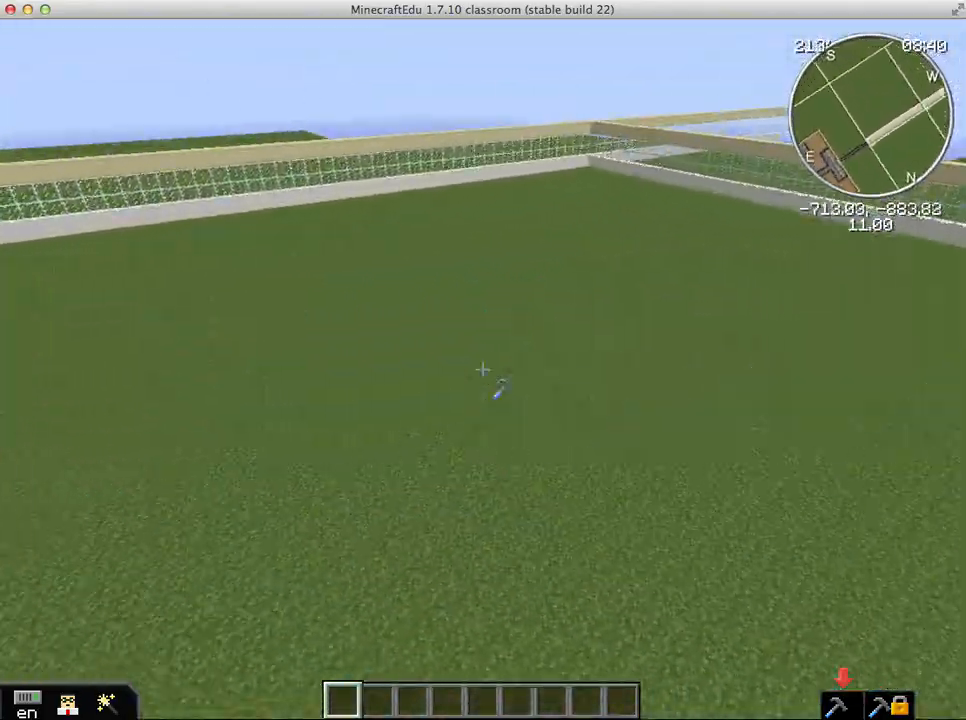
mouse_move(483, 370)
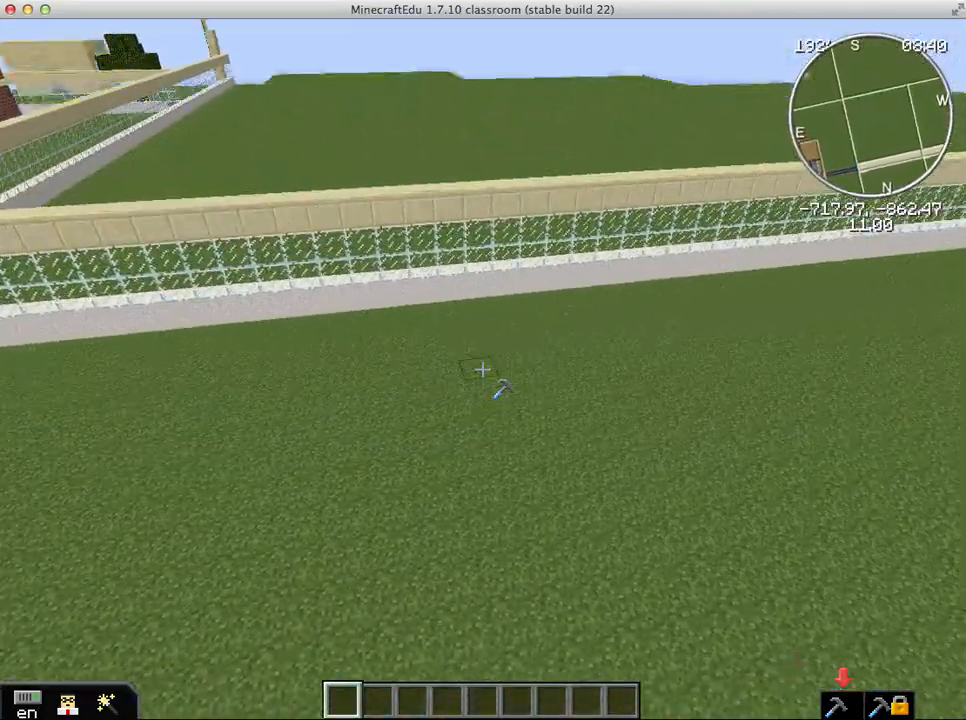
Leave the MinecraftEdu window with Escape after reaching an empty grassy plot
key("Escape")
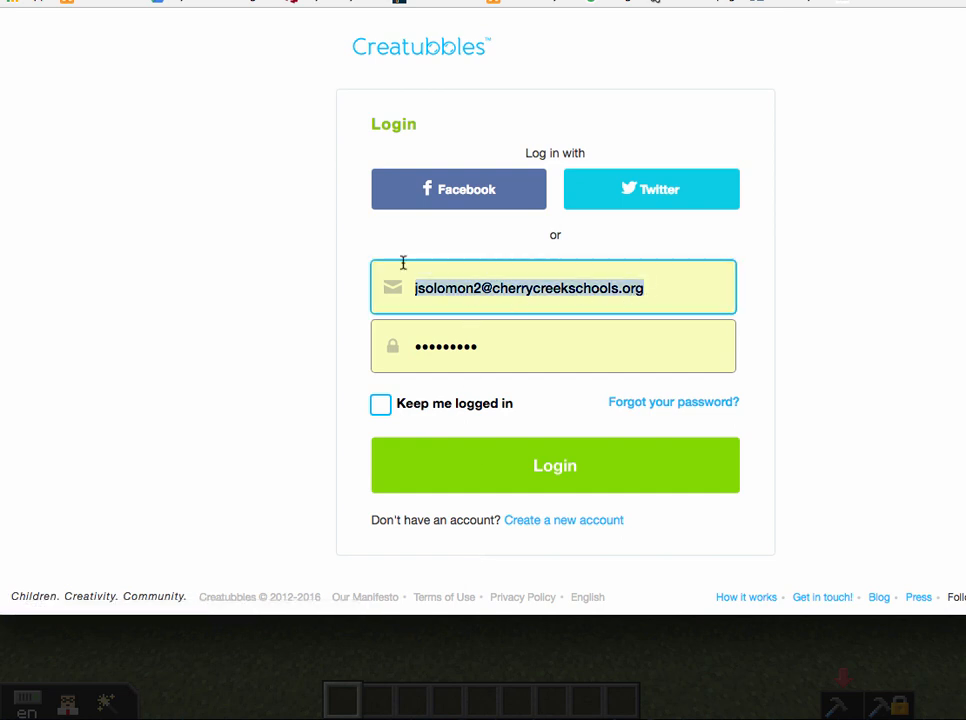
Enter username 'veast' and the password, then submit the Creatubbles login
type("veast28")
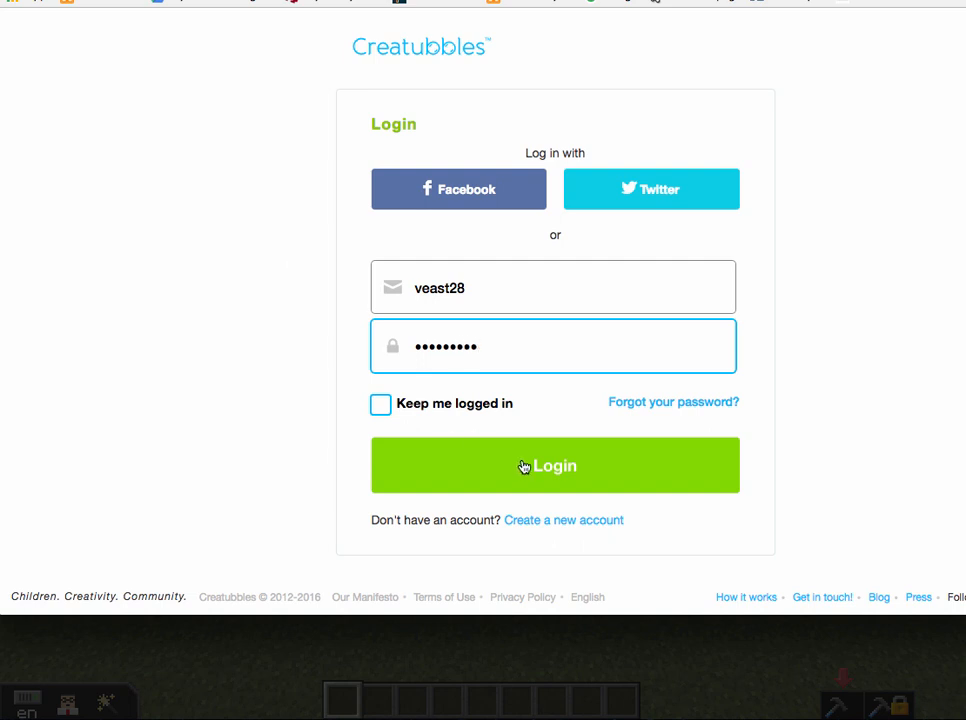
left_click(555, 465)
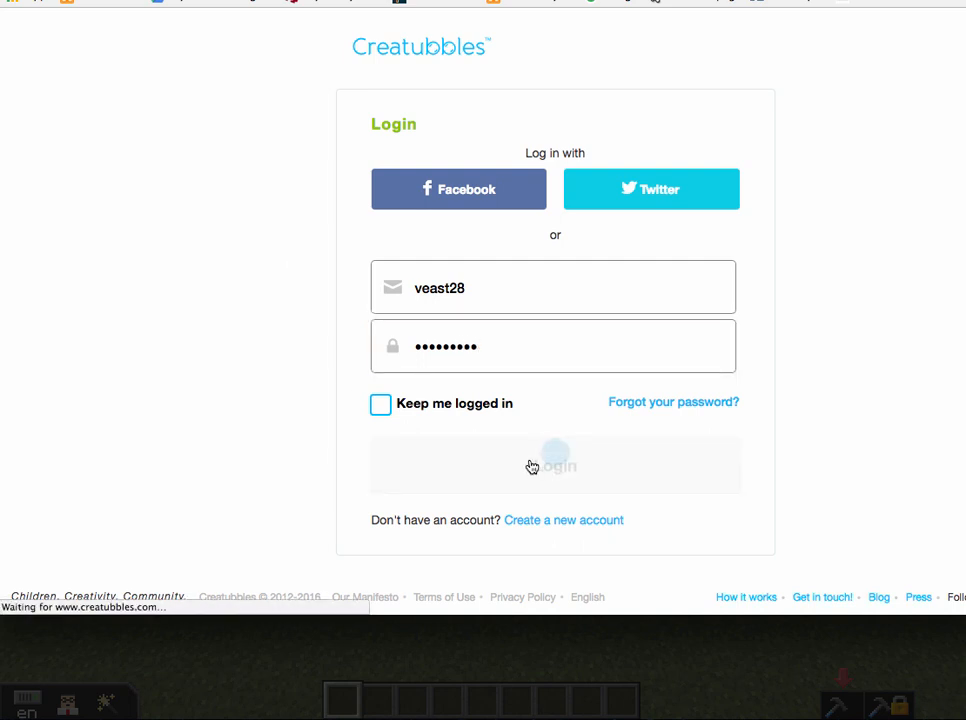
Sign in to Creatubbles and bring up the add-content options on the Creations page
left_click(555, 465)
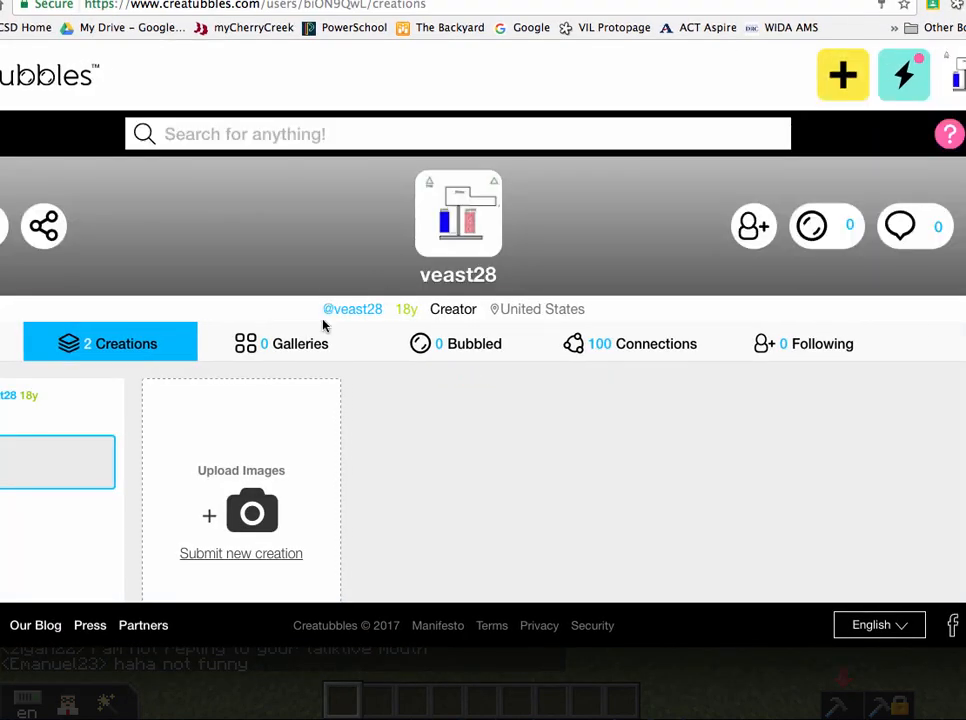
left_click(842, 74)
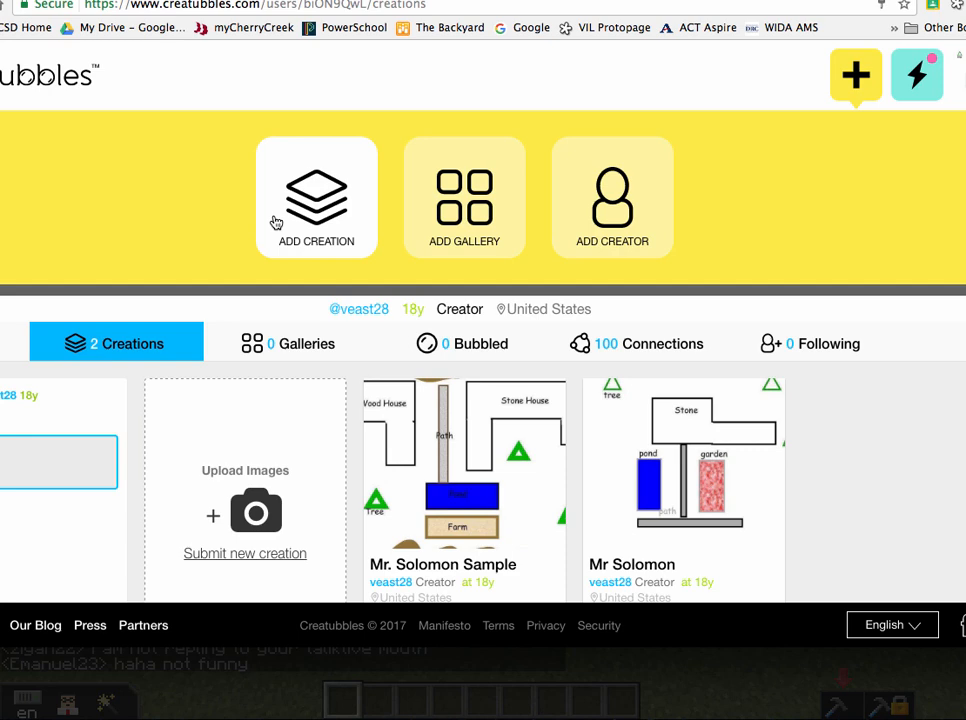
Start uploading a new creation by file, browsing the Documents folder
left_click(316, 197)
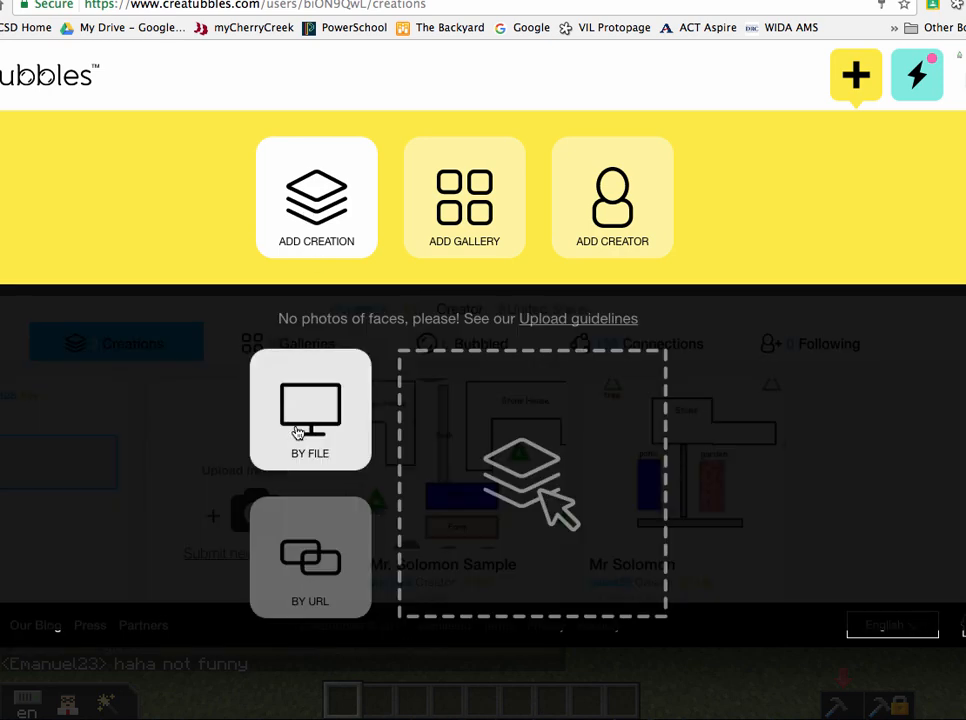
left_click(310, 410)
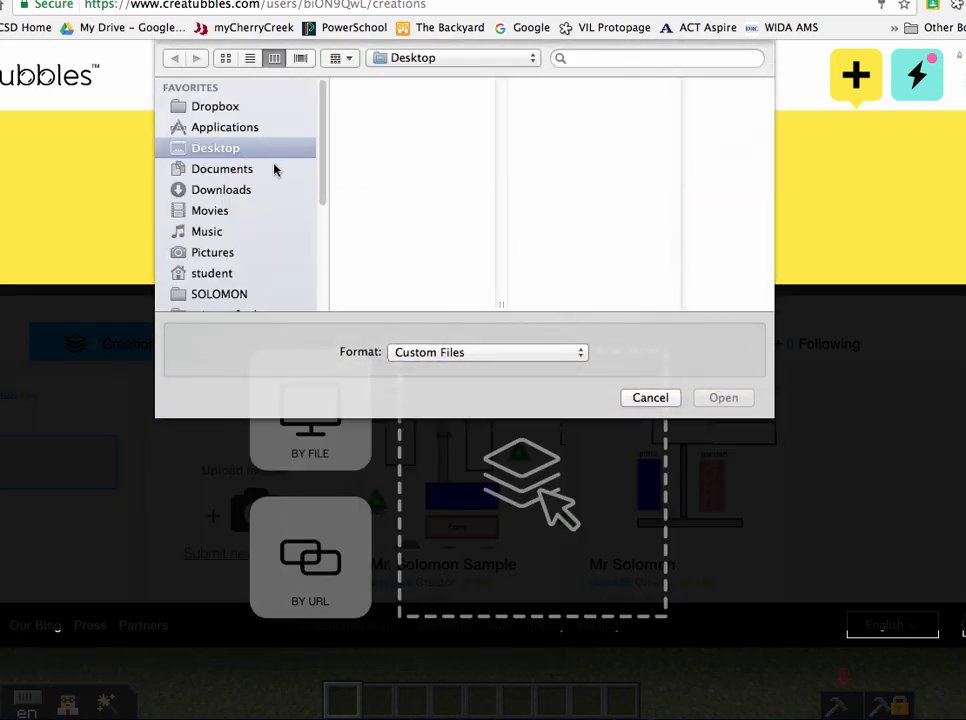
left_click(222, 168)
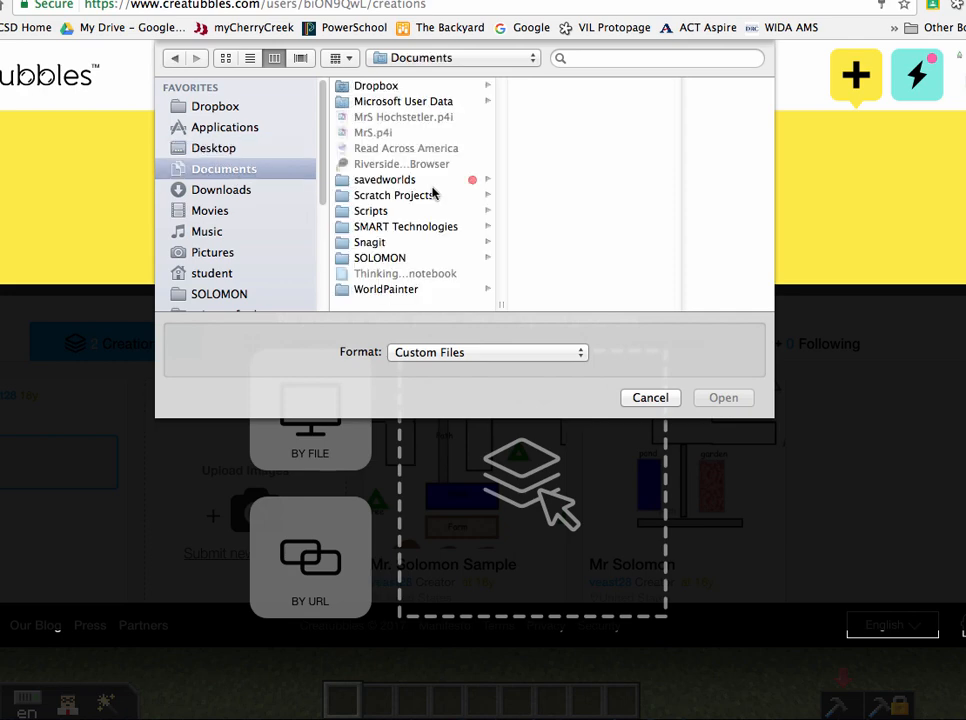
left_click(650, 397)
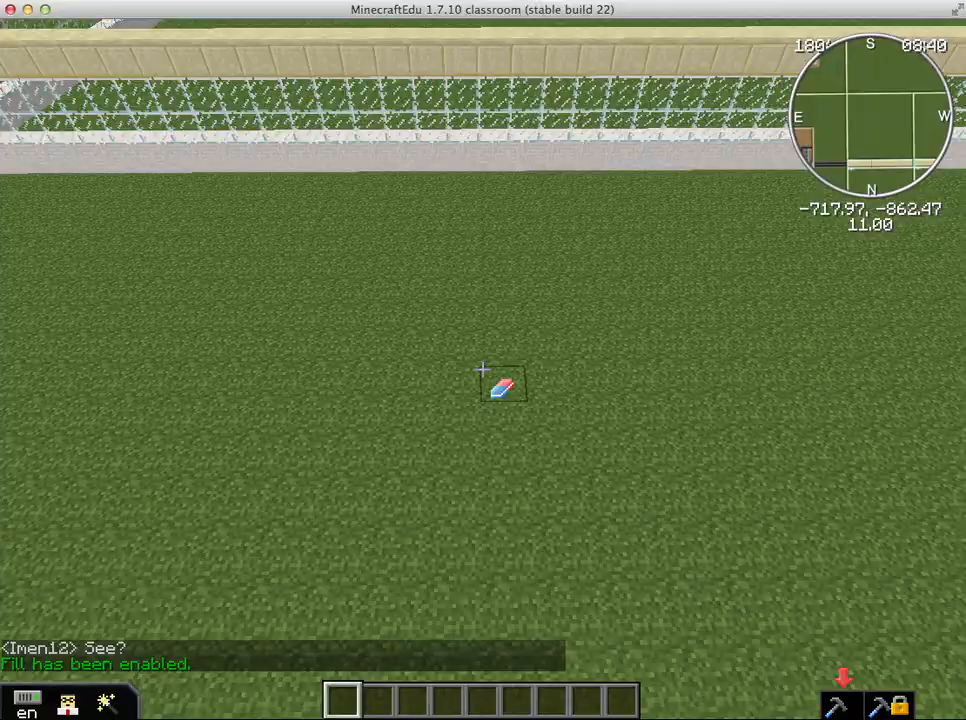
Open the inventory while filling white wool rows along the fence
key("e")
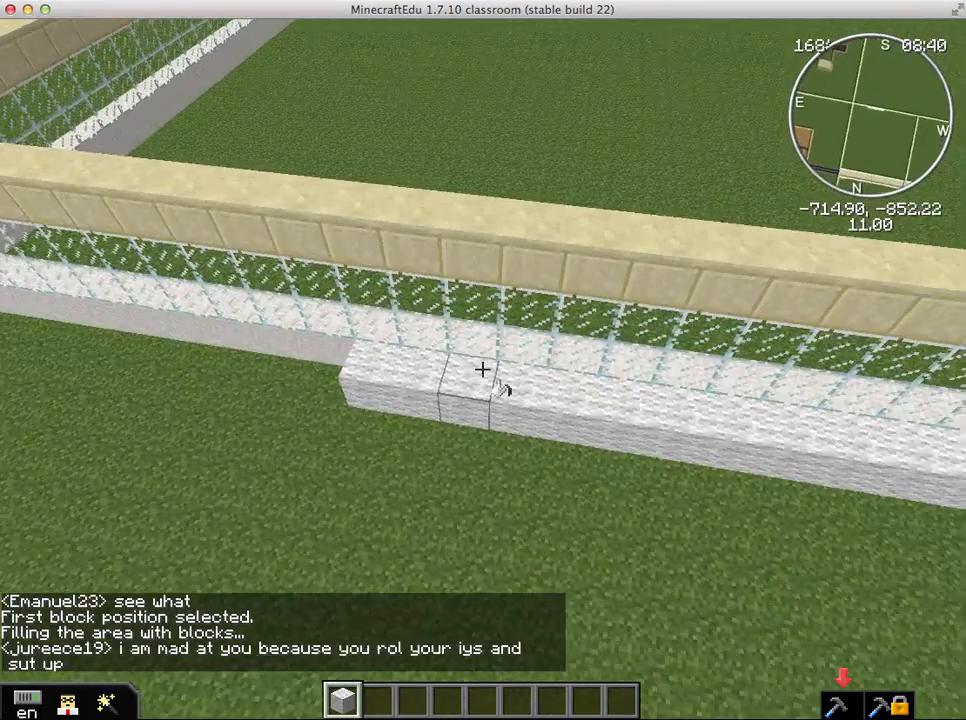
mouse_move(483, 370)
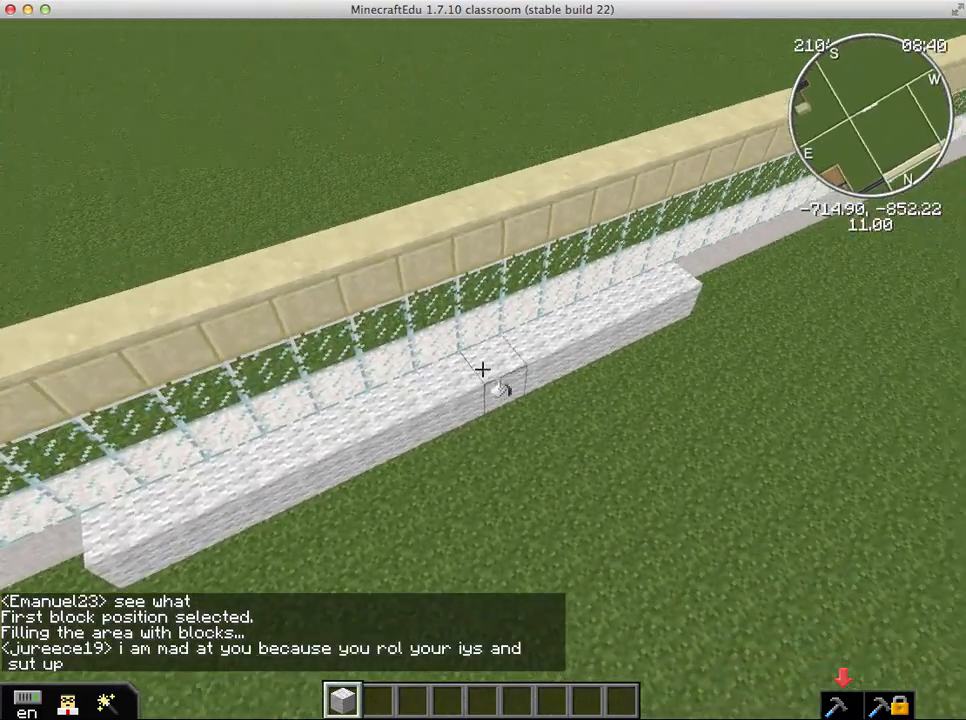
mouse_move(483, 370)
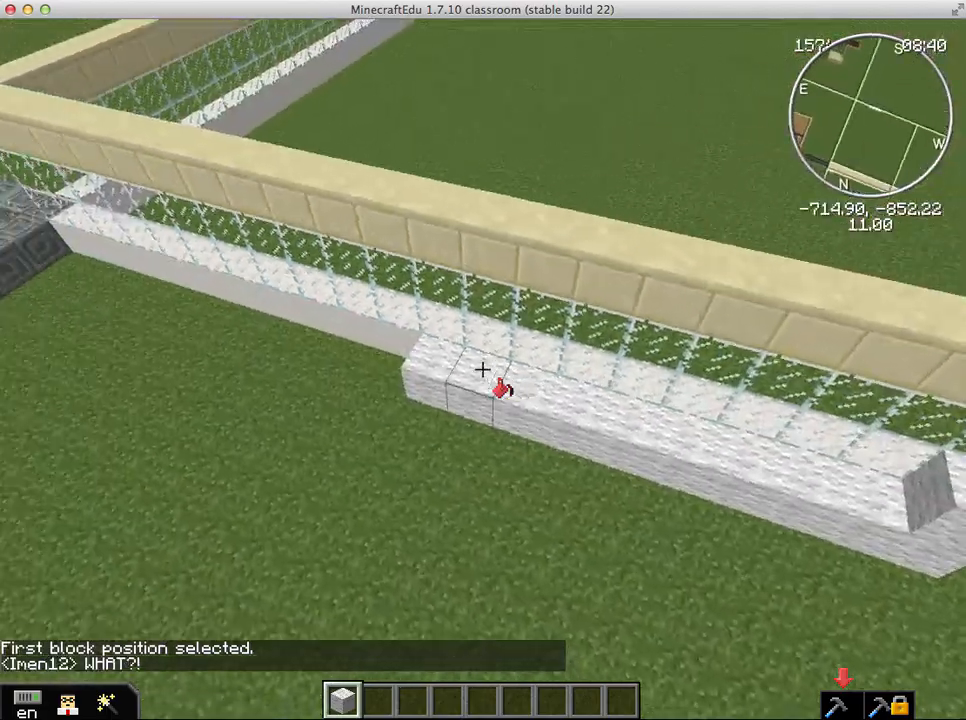
mouse_move(483, 372)
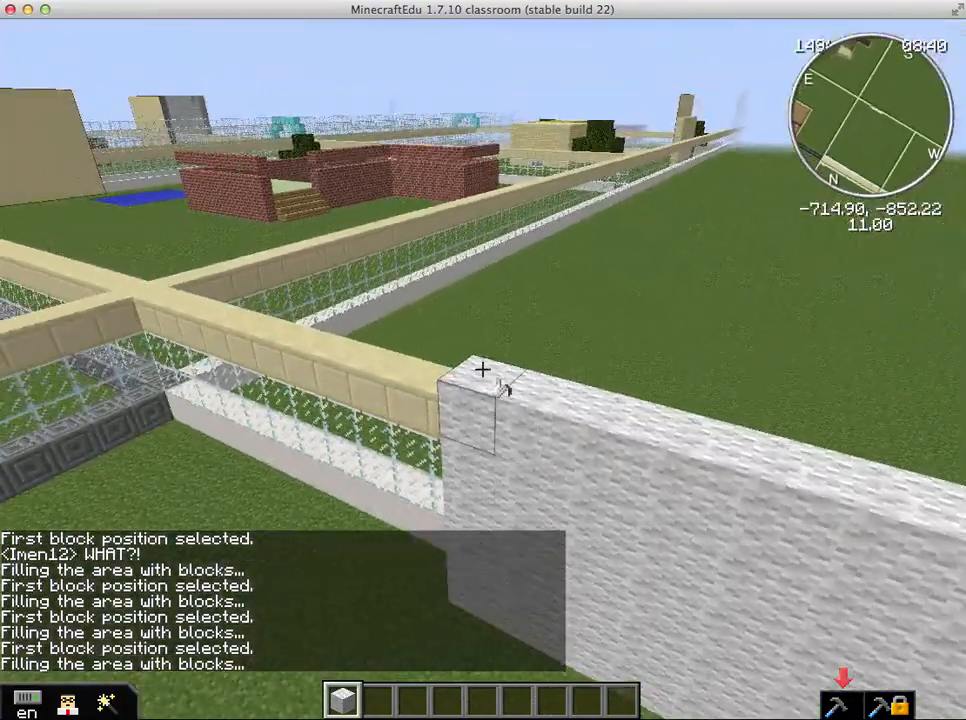
mouse_move(483, 371)
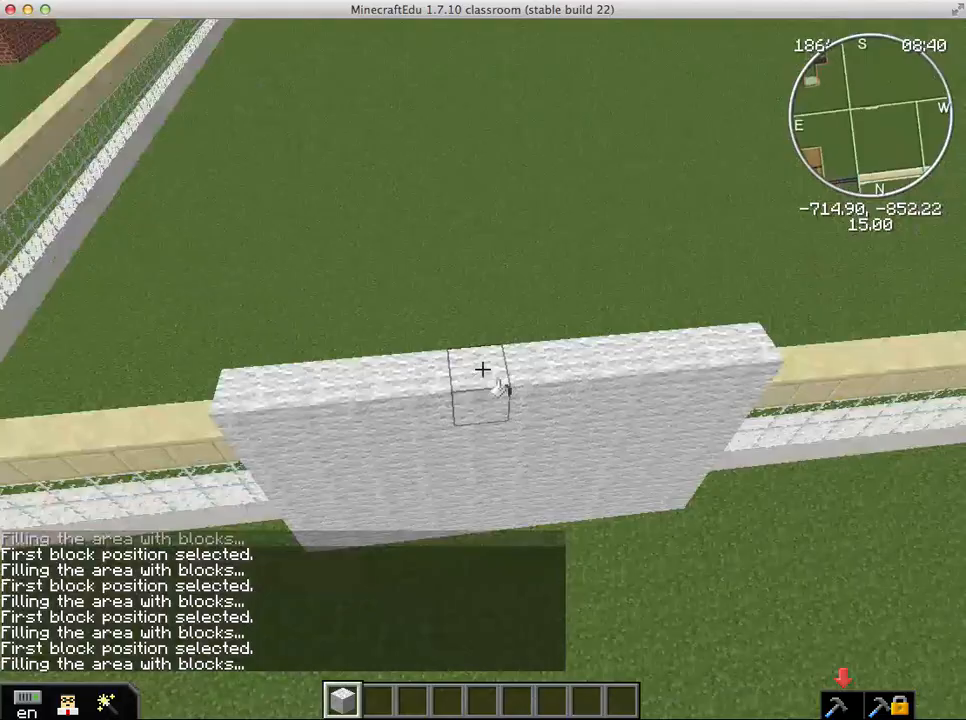
mouse_move(483, 370)
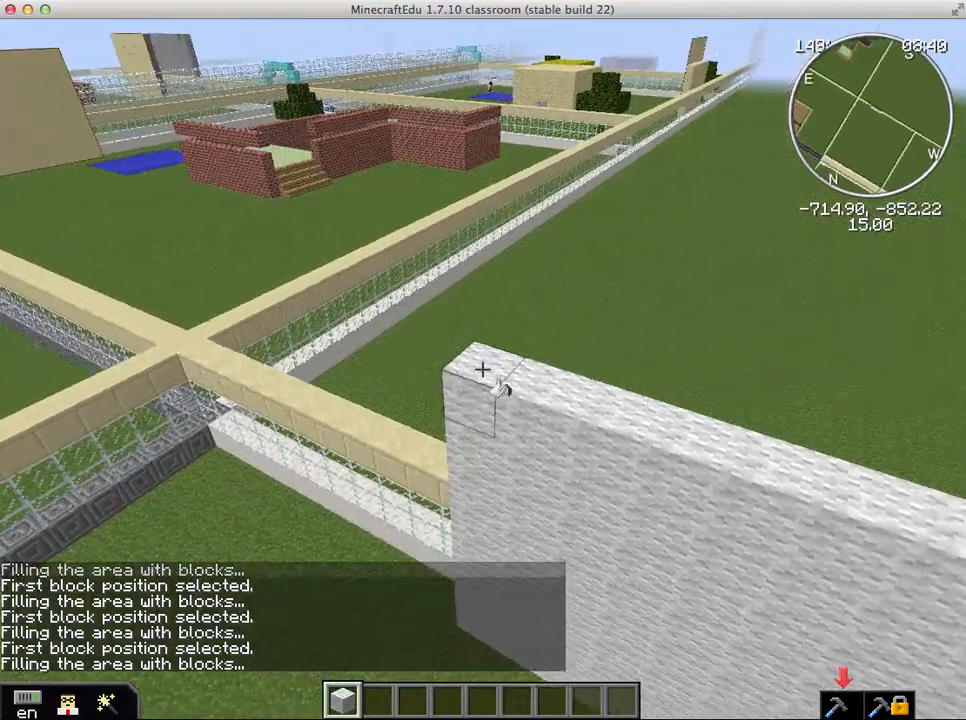
mouse_move(483, 370)
type("c")
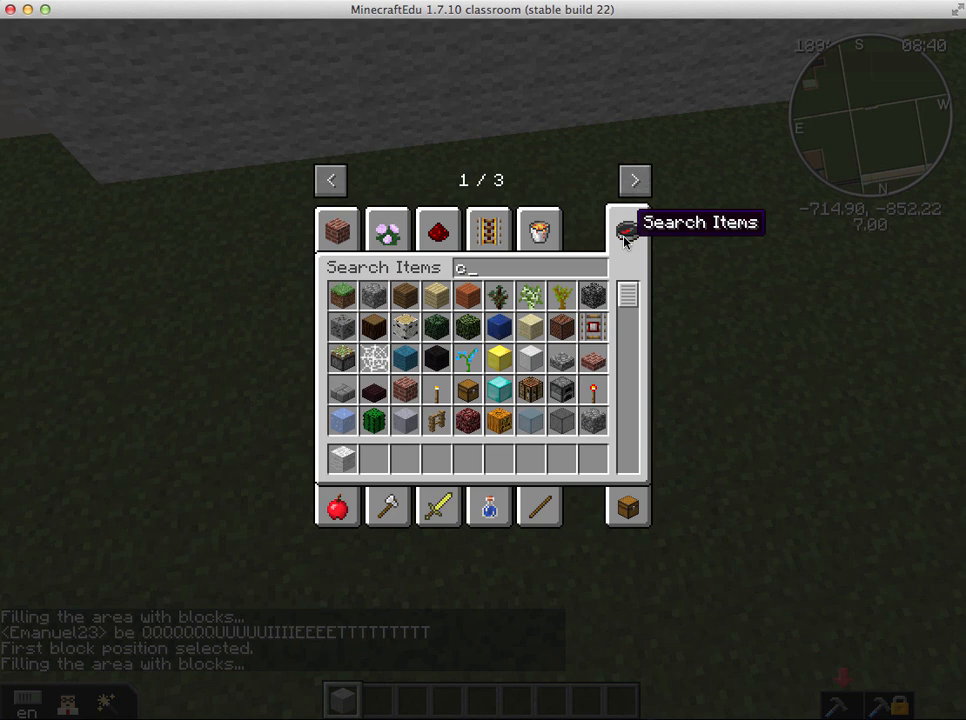
Take a Creator block and a stack of paper into the hotbar, then disable fill building
type("reator")
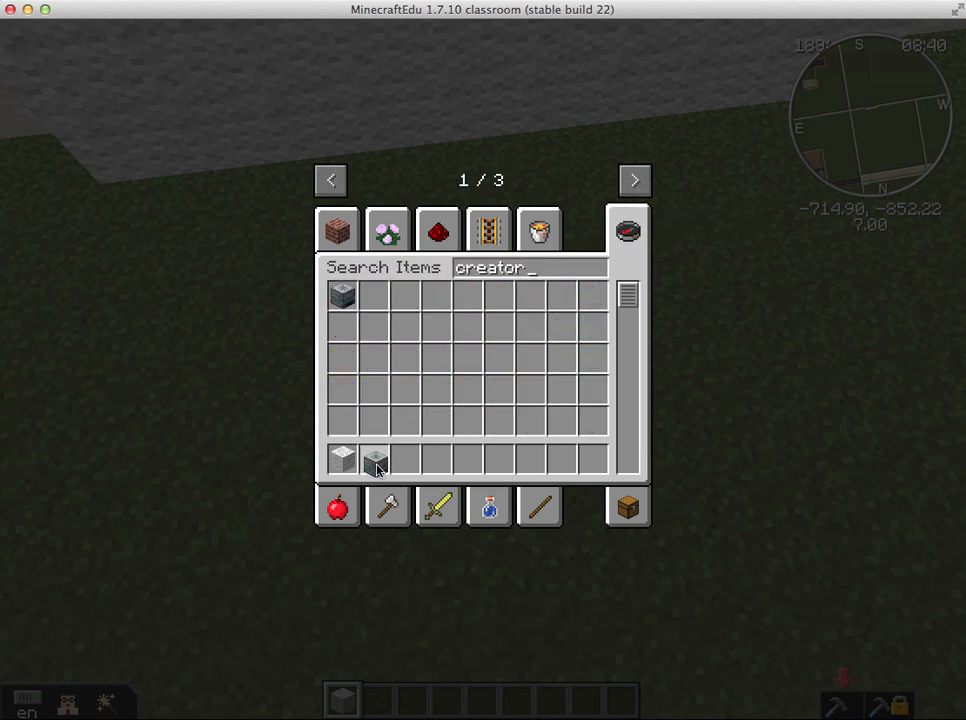
key("Escape")
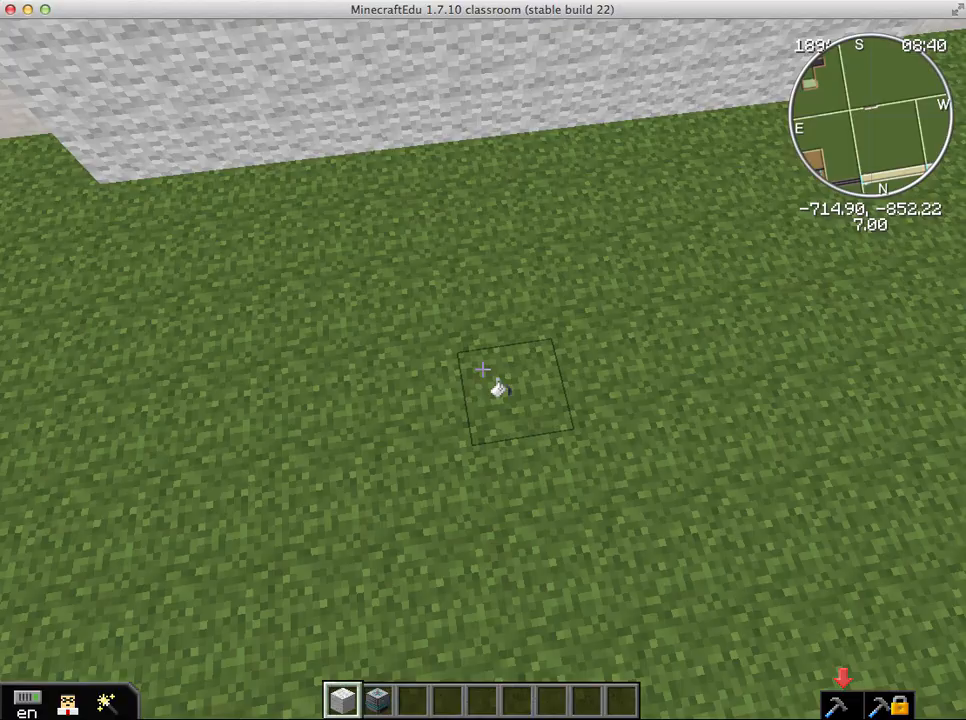
key("e")
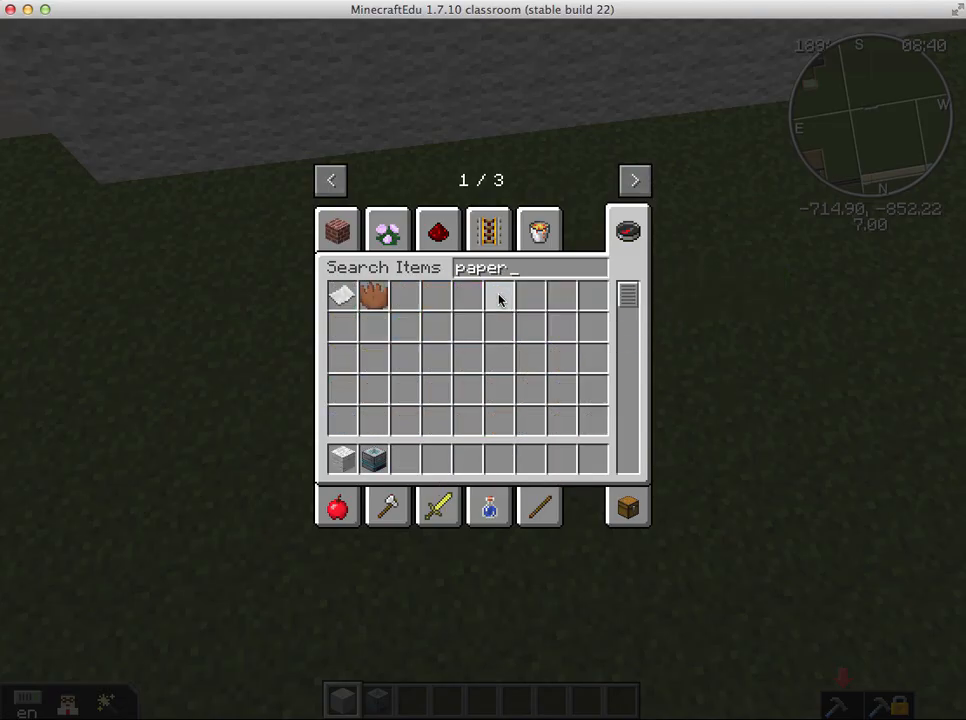
mouse_move(342, 295)
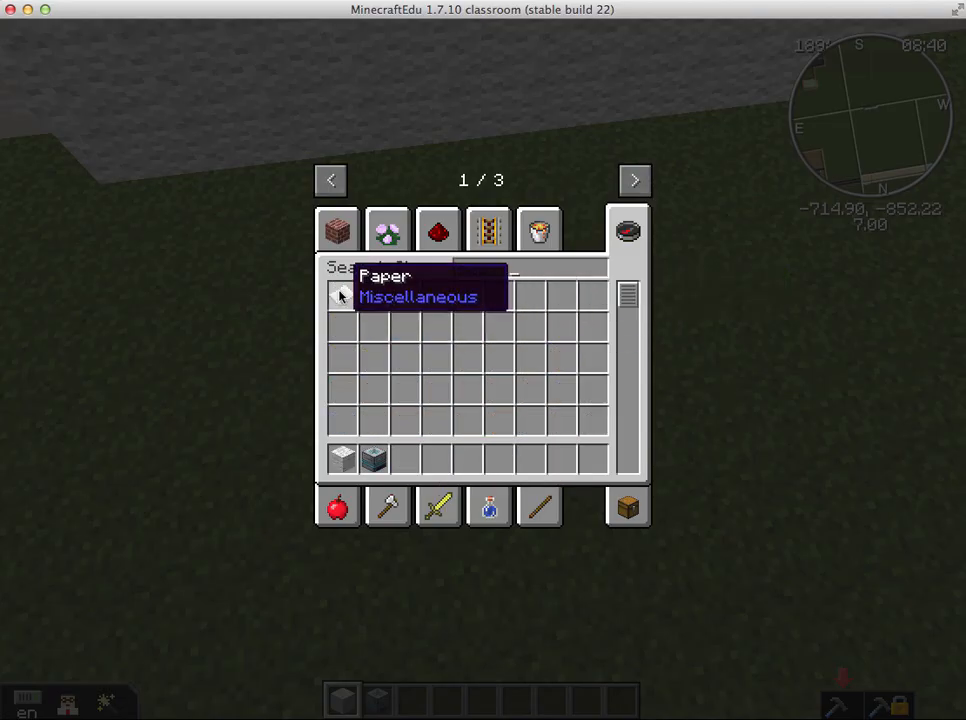
type("paper")
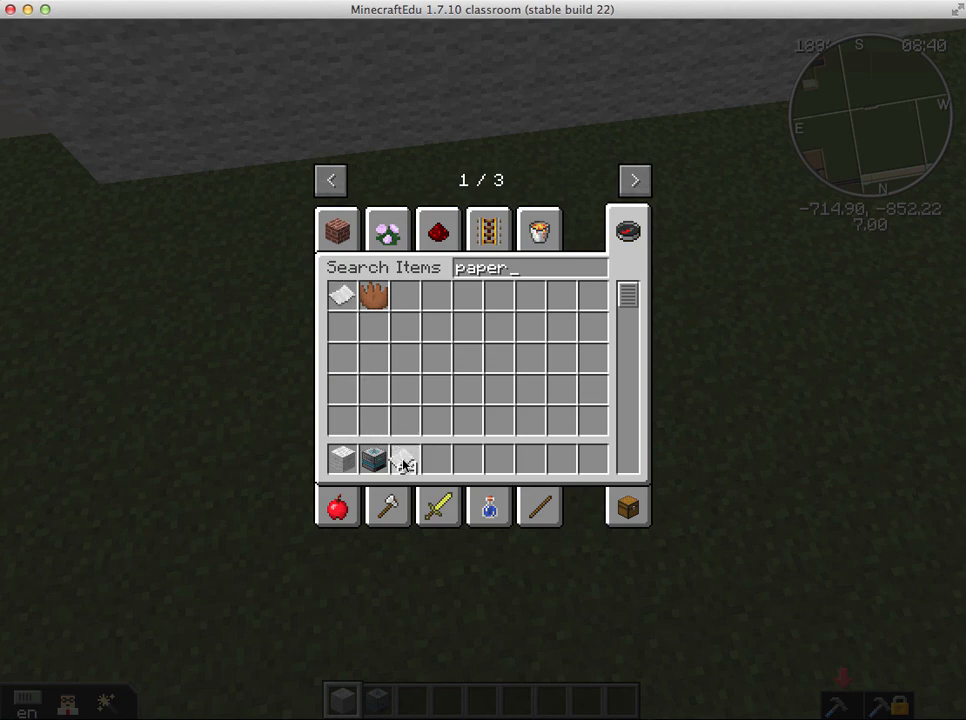
key("Escape")
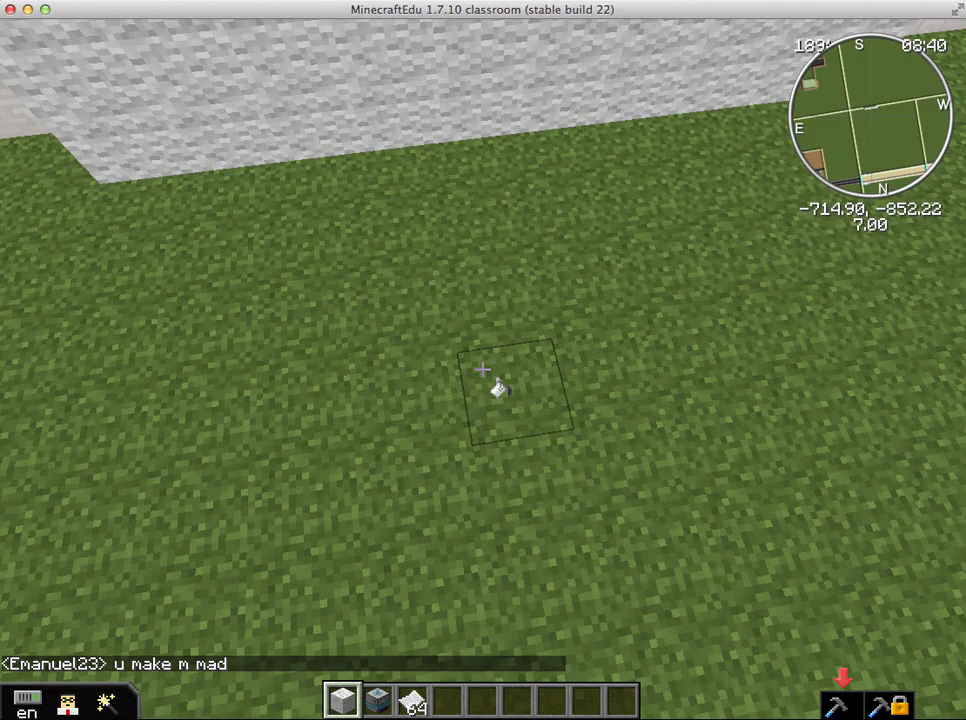
left_click(483, 370)
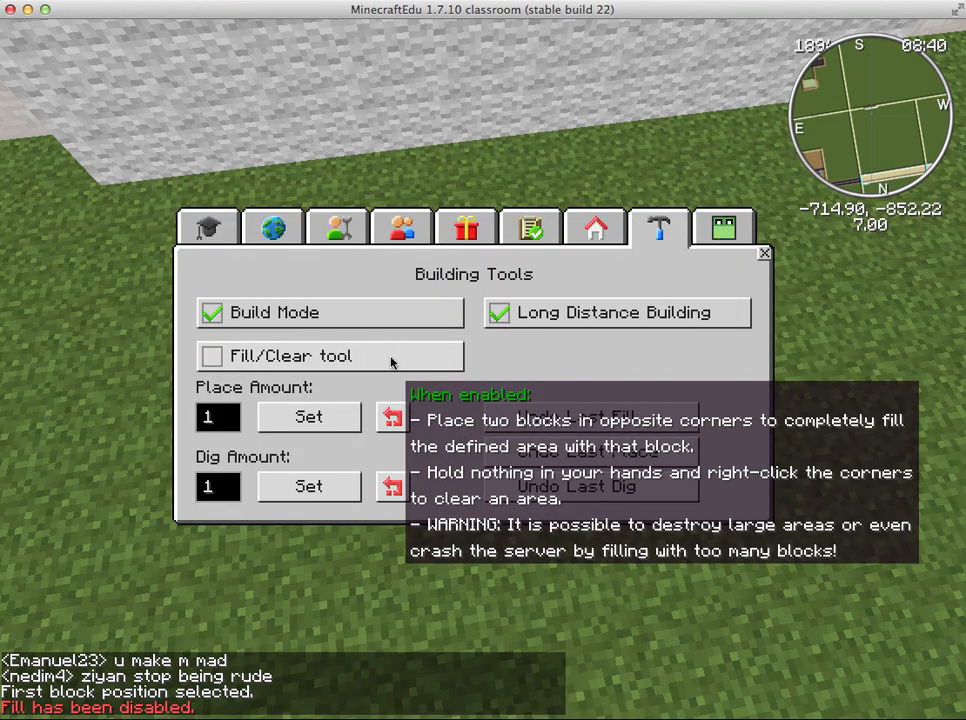
Open the Creator block interface and set the print size to 10 by 10
left_click(723, 227)
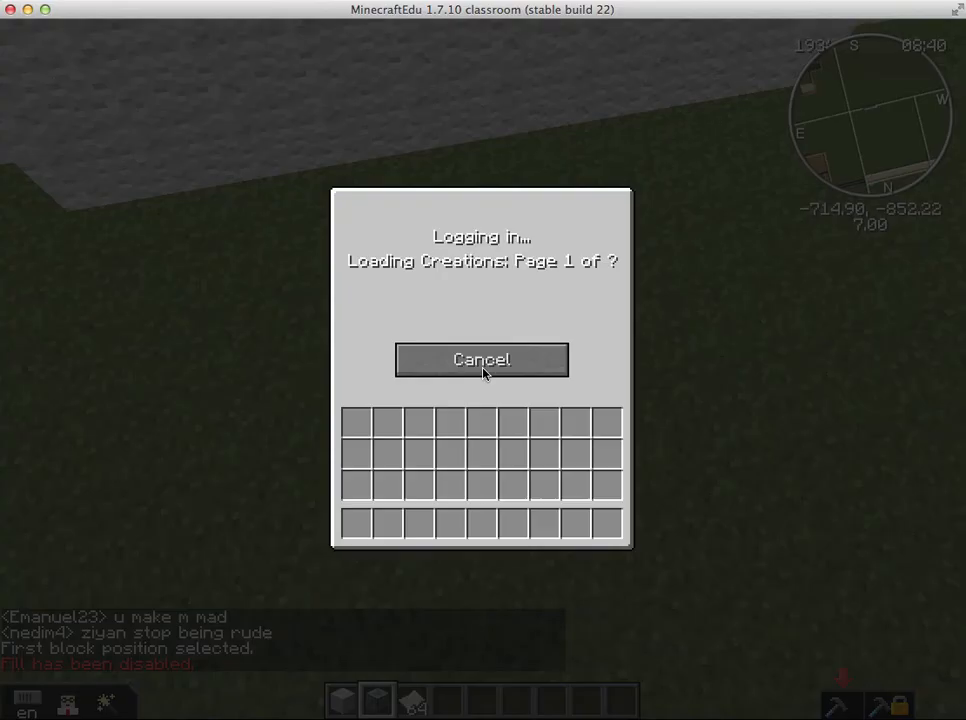
mouse_move(532, 328)
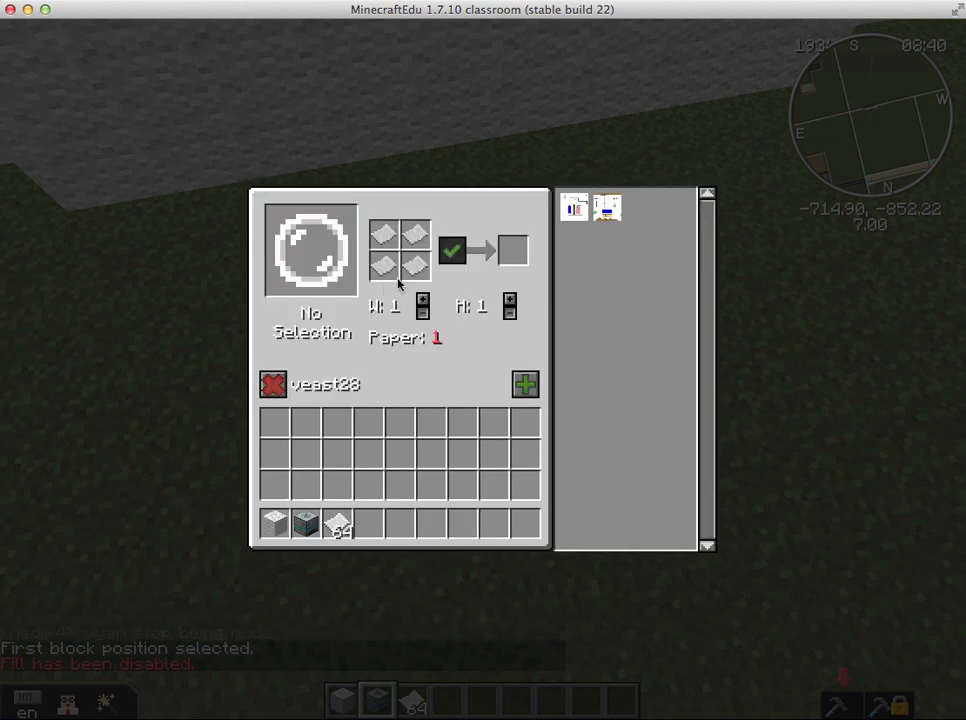
left_click(423, 300)
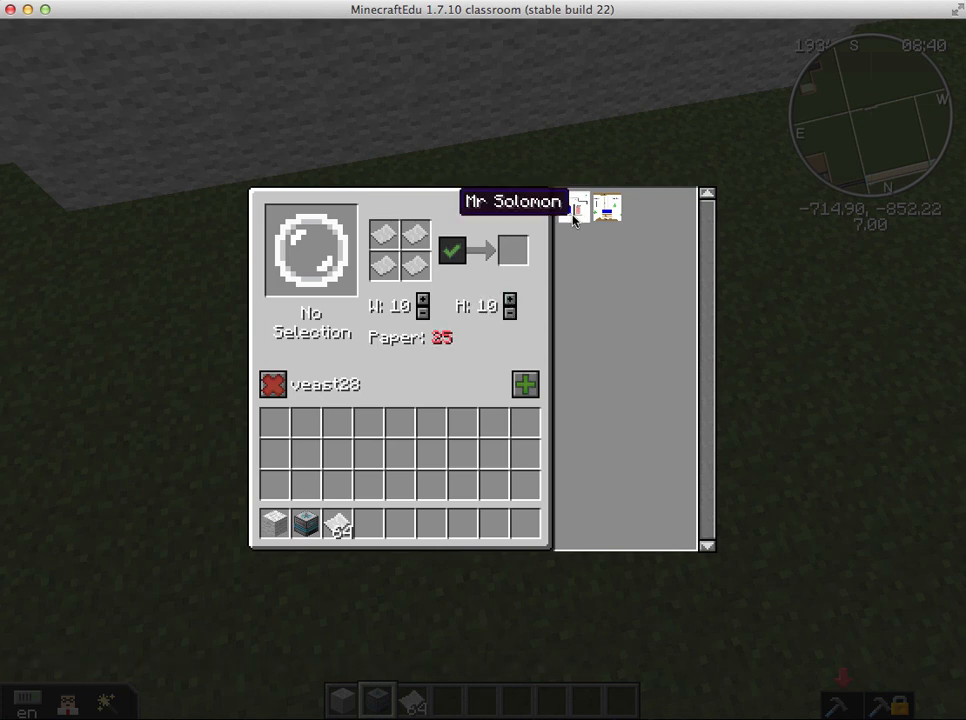
mouse_move(608, 210)
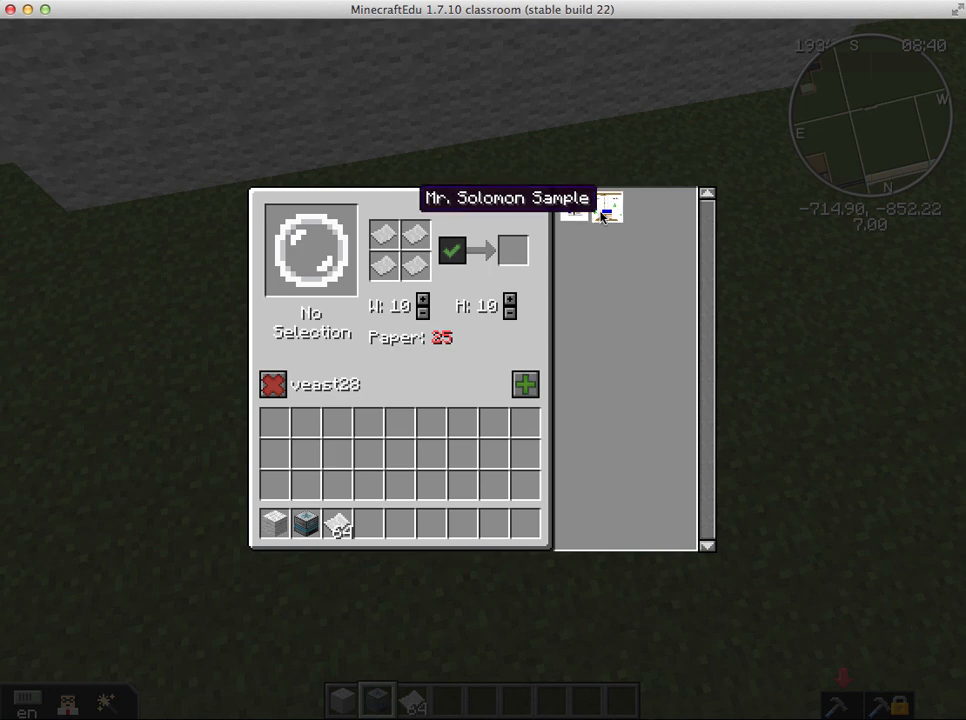
mouse_move(608, 207)
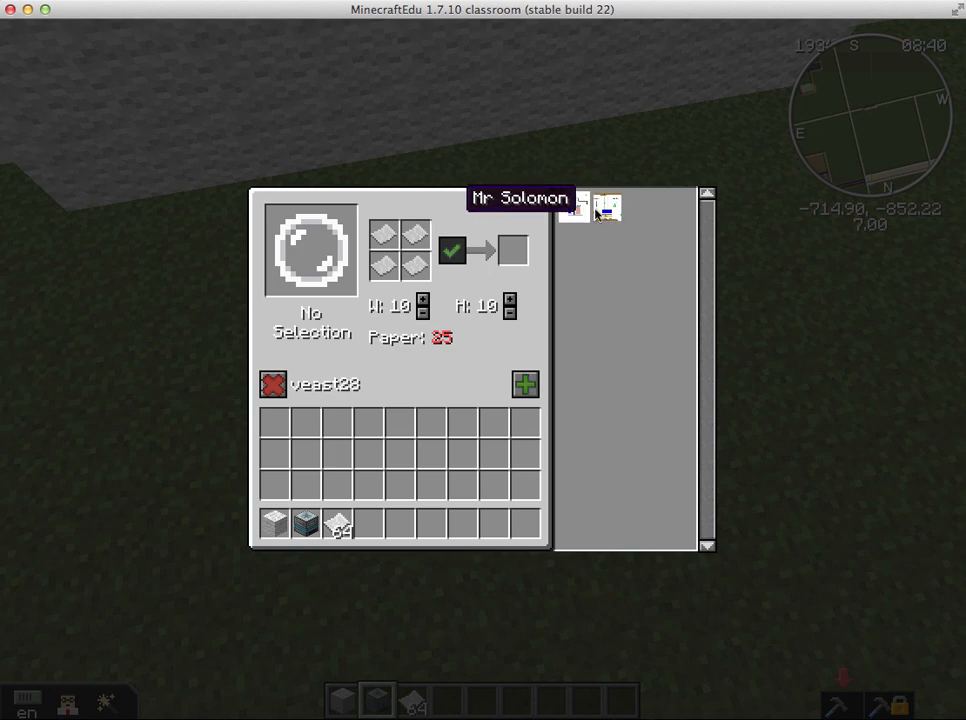
Print the Mr. Solomon Sample drawing as a map and close the Creator interface
left_click(606, 207)
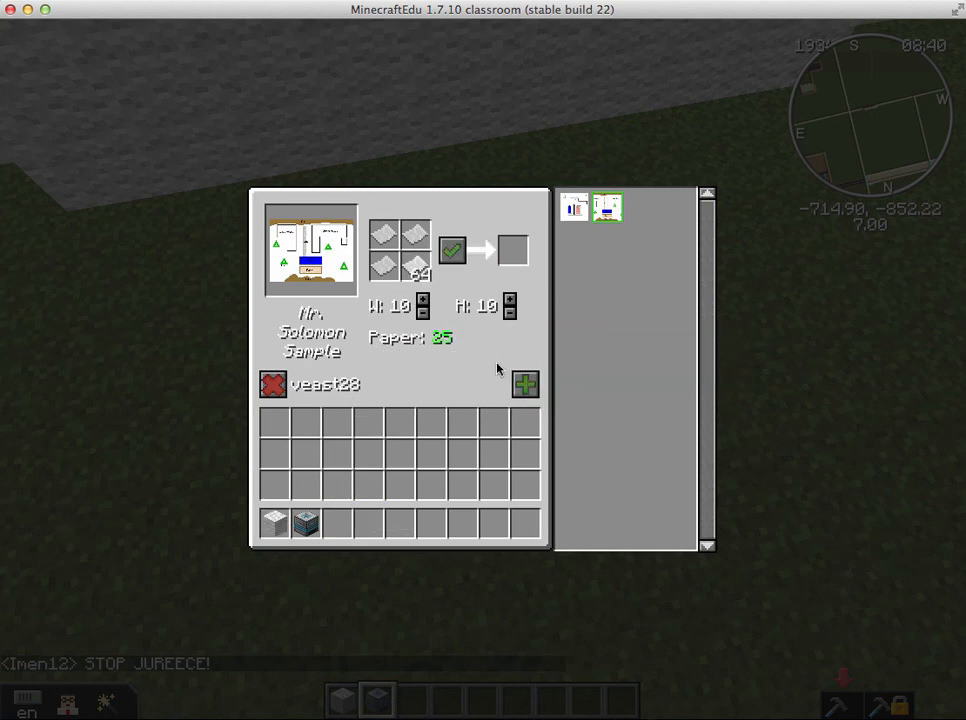
mouse_move(451, 250)
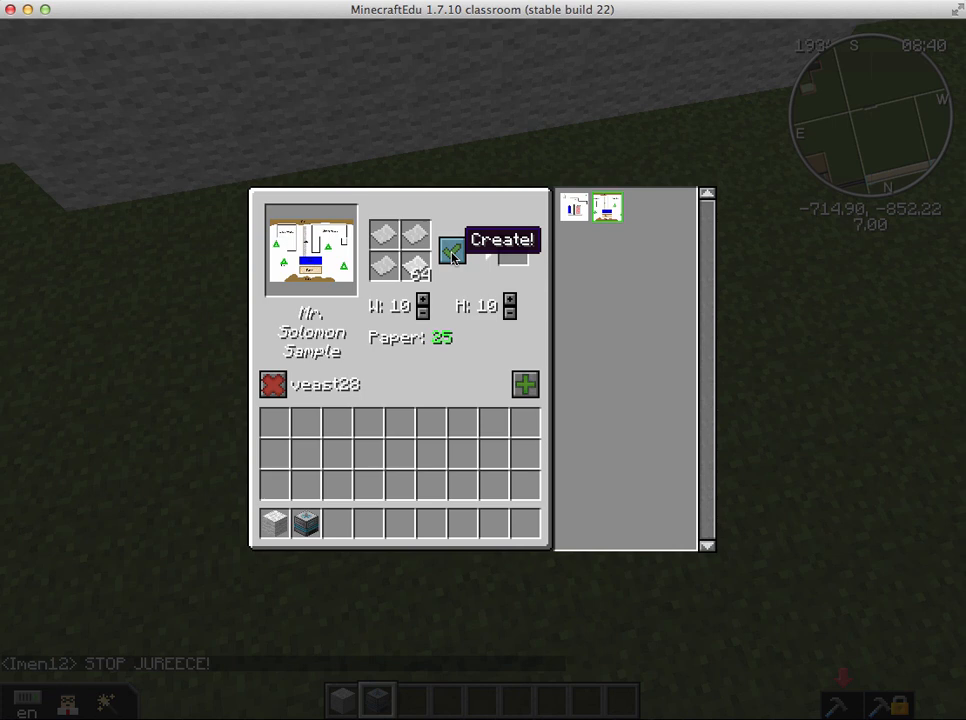
left_click(451, 249)
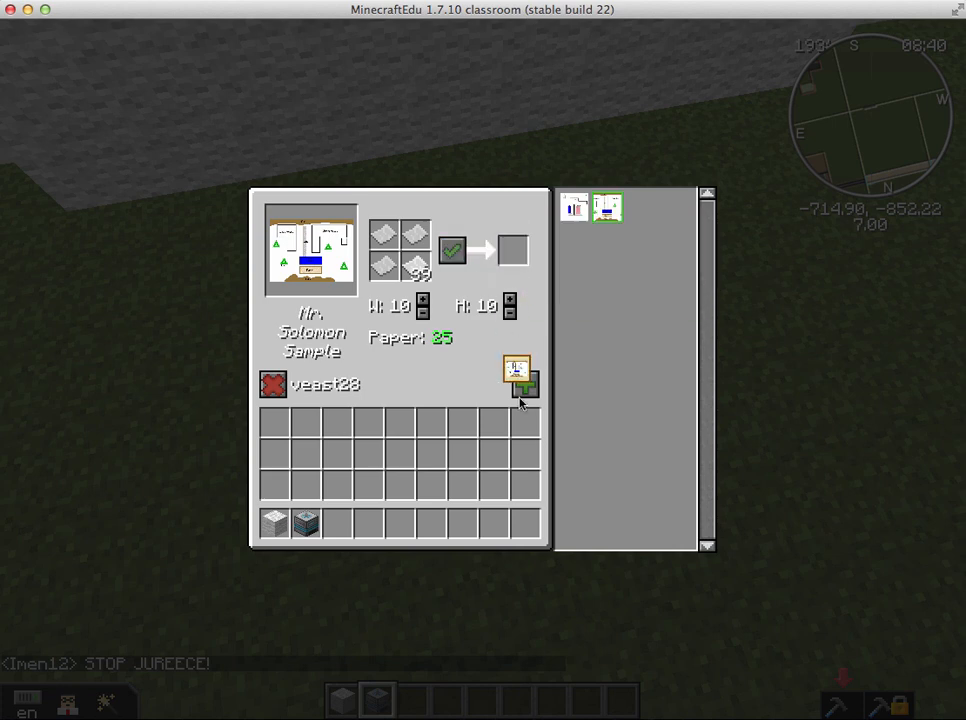
key("Escape")
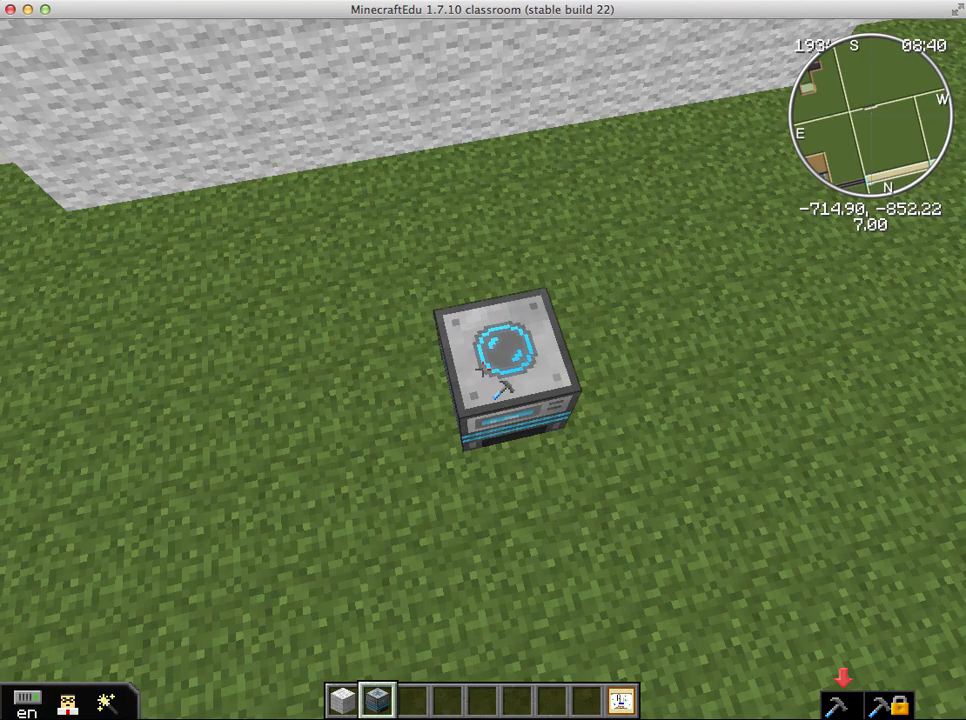